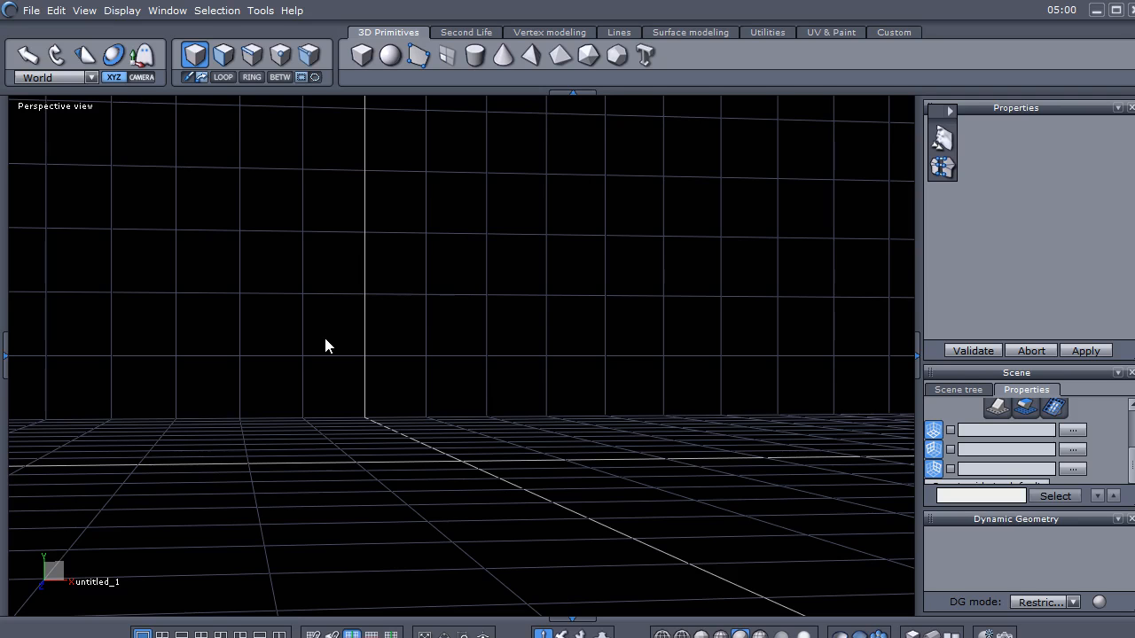
pyautogui.moveTo(349, 353)
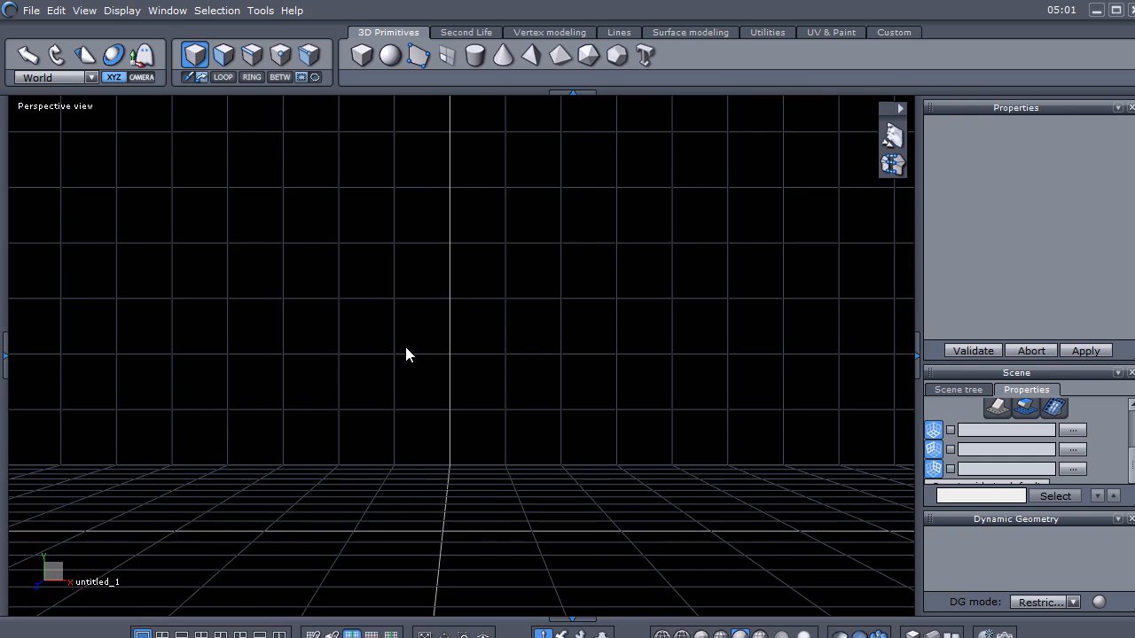
pyautogui.moveTo(404, 347)
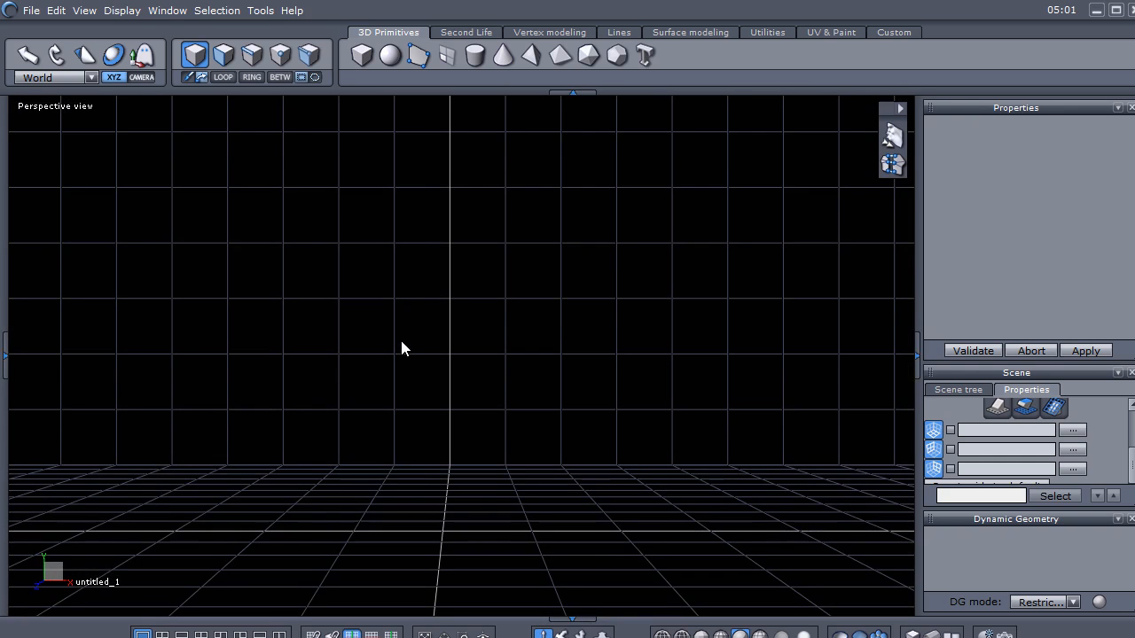
pyautogui.moveTo(1117, 10)
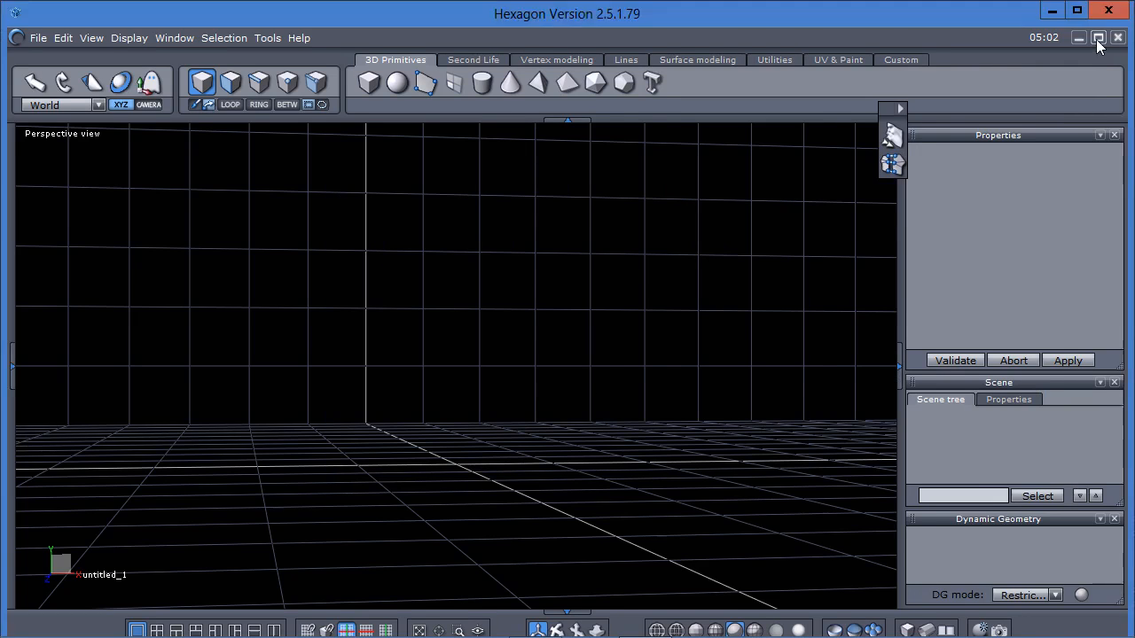
# - Maximize the window and open Man.obj from Desktop > tuts > Hex retopo, showing all file types
pyautogui.click(1100, 37)
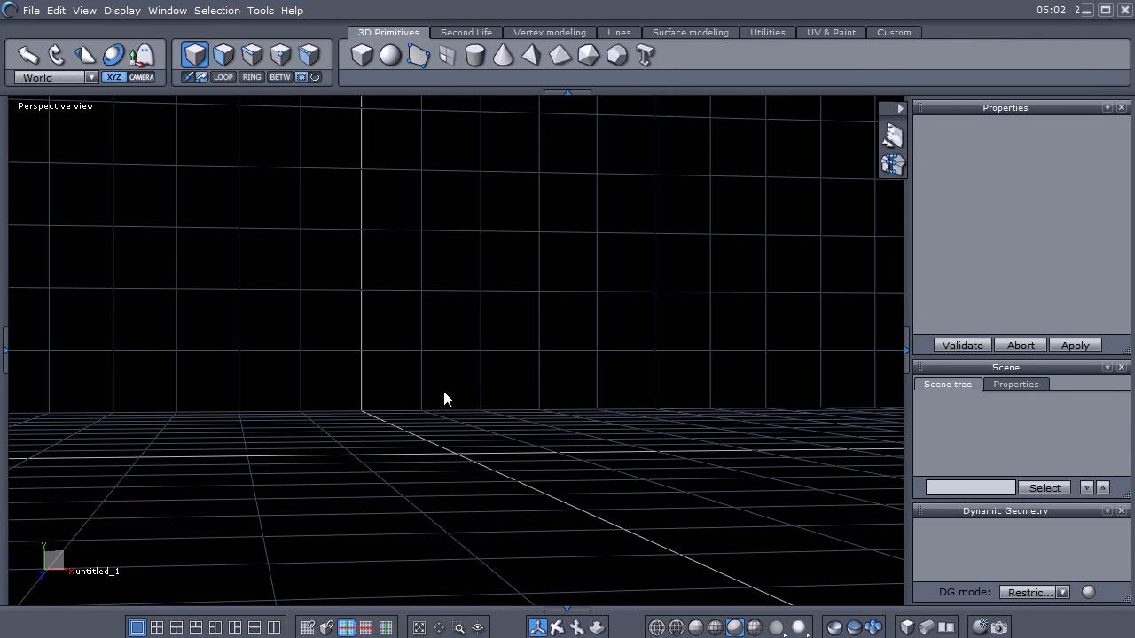
pyautogui.moveTo(456, 367)
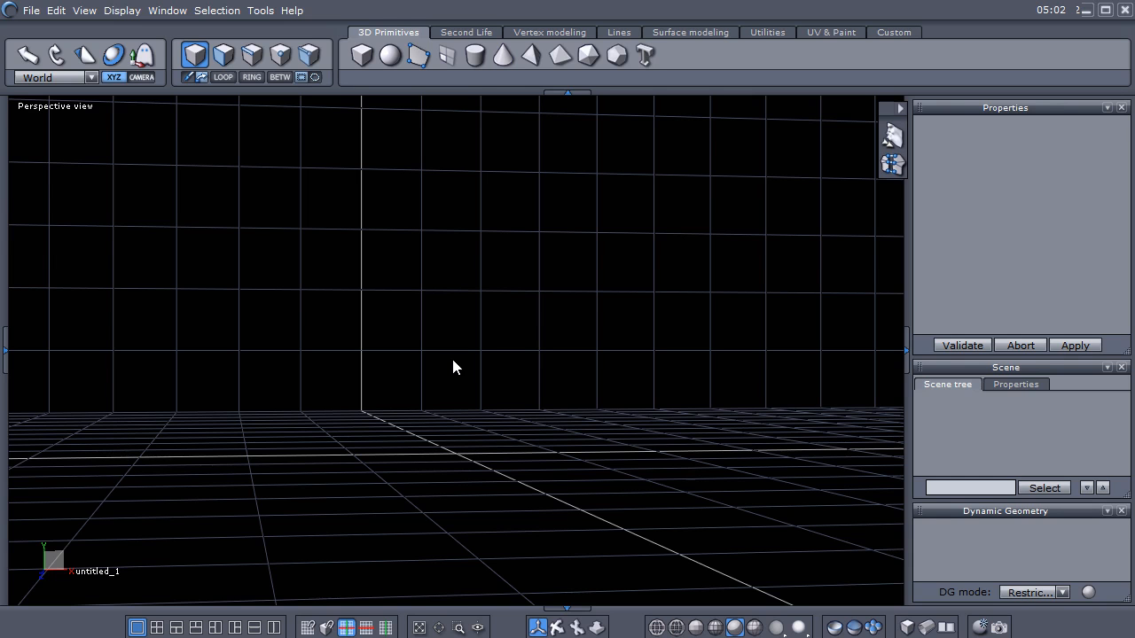
pyautogui.moveTo(476, 368)
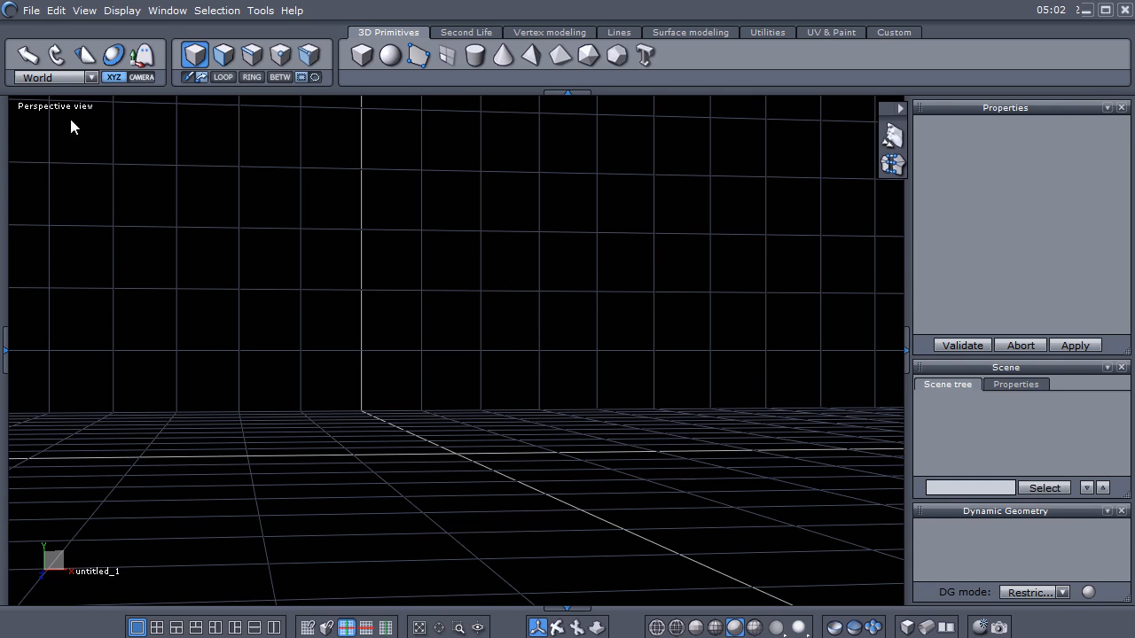
pyautogui.click(26, 10)
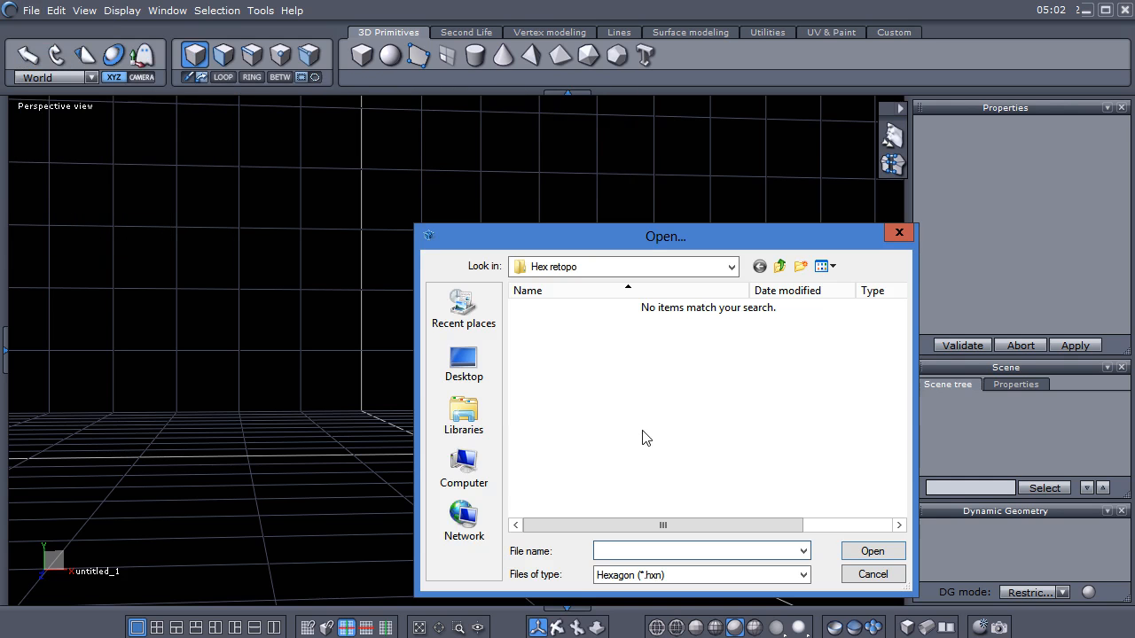
pyautogui.click(464, 364)
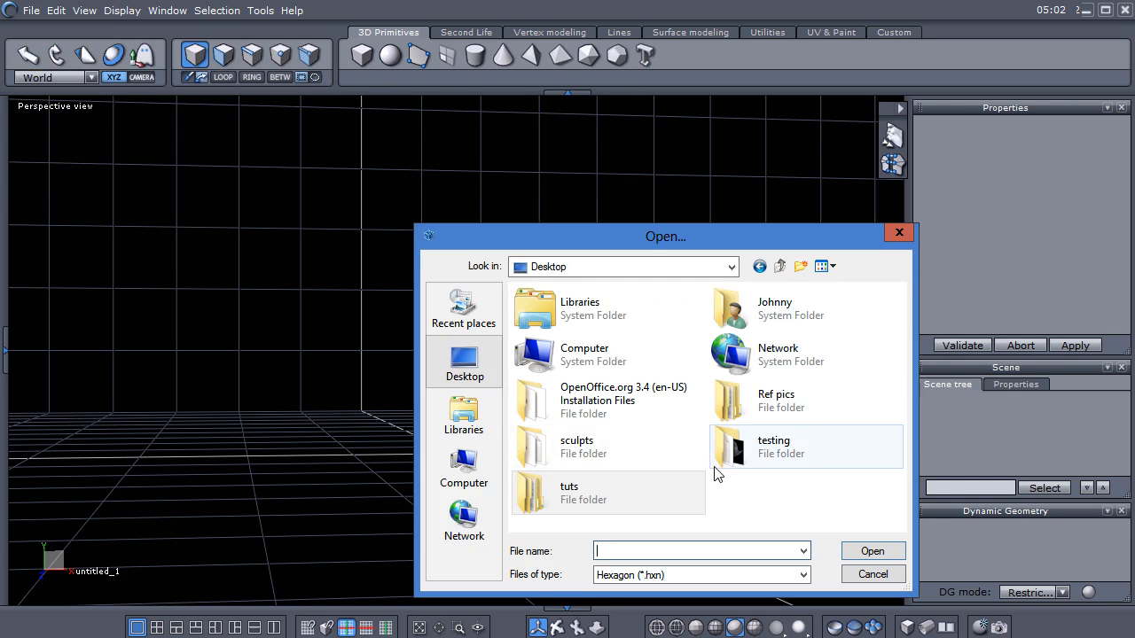
pyautogui.doubleClick(568, 493)
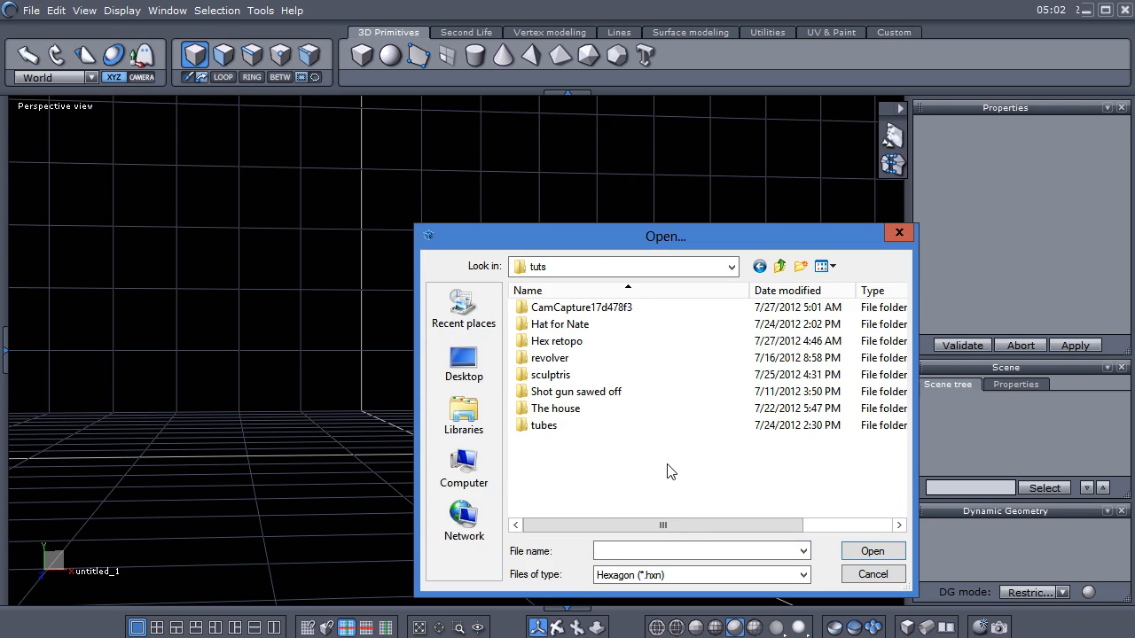
pyautogui.click(557, 340)
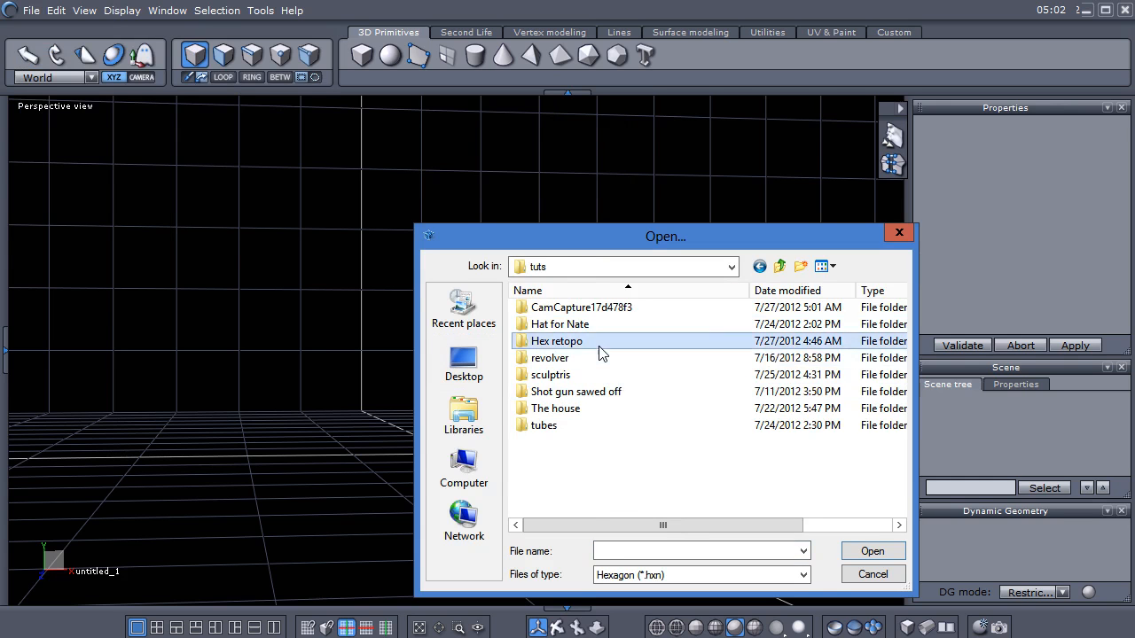
pyautogui.click(801, 574)
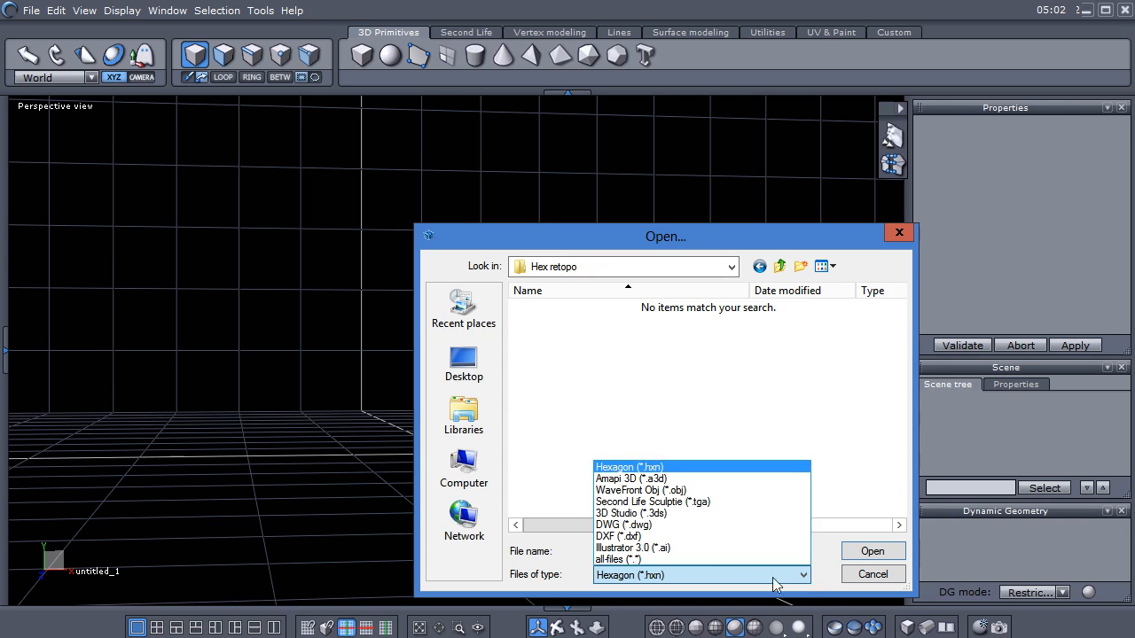
pyautogui.click(642, 489)
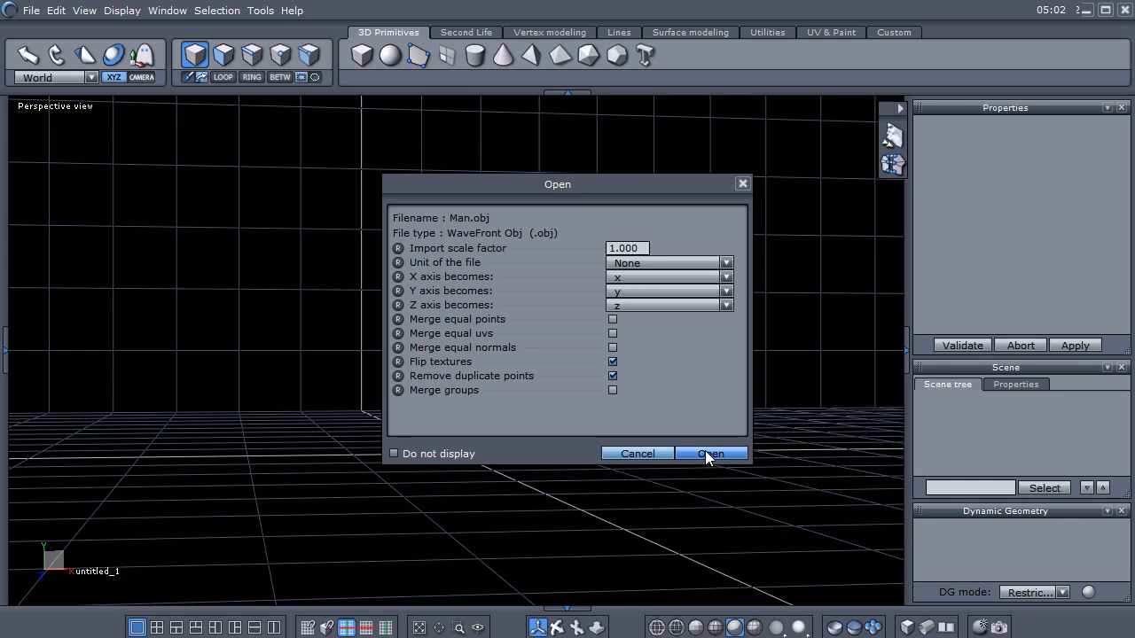
pyautogui.click(711, 453)
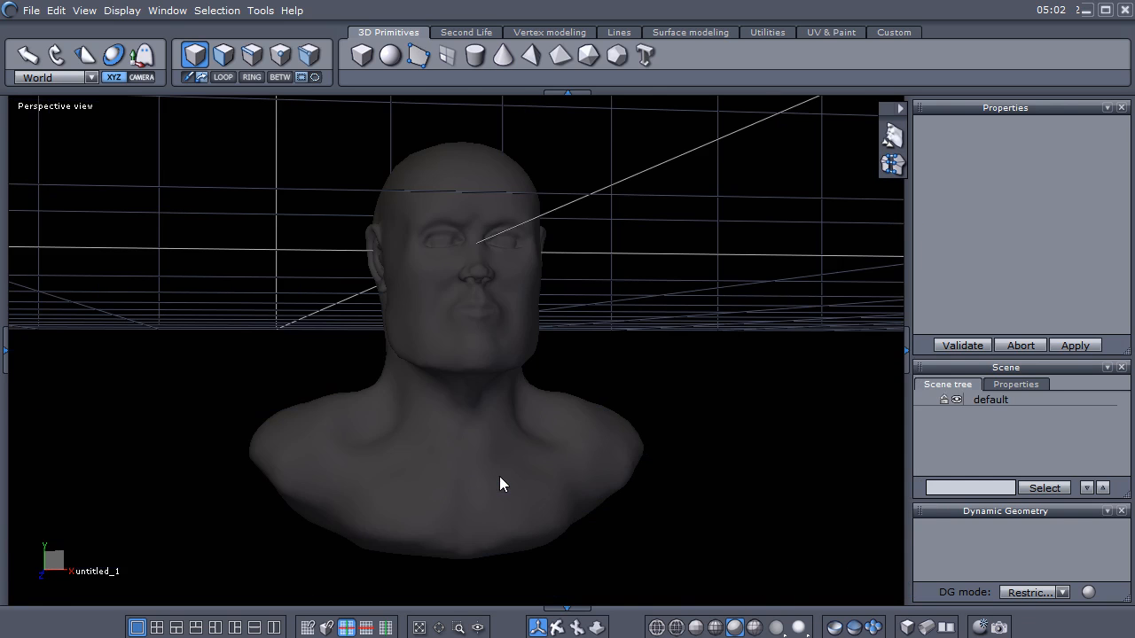
# - Select the bust and scale it up to roughly 246 × 246 × 163 units
pyautogui.click(991, 399)
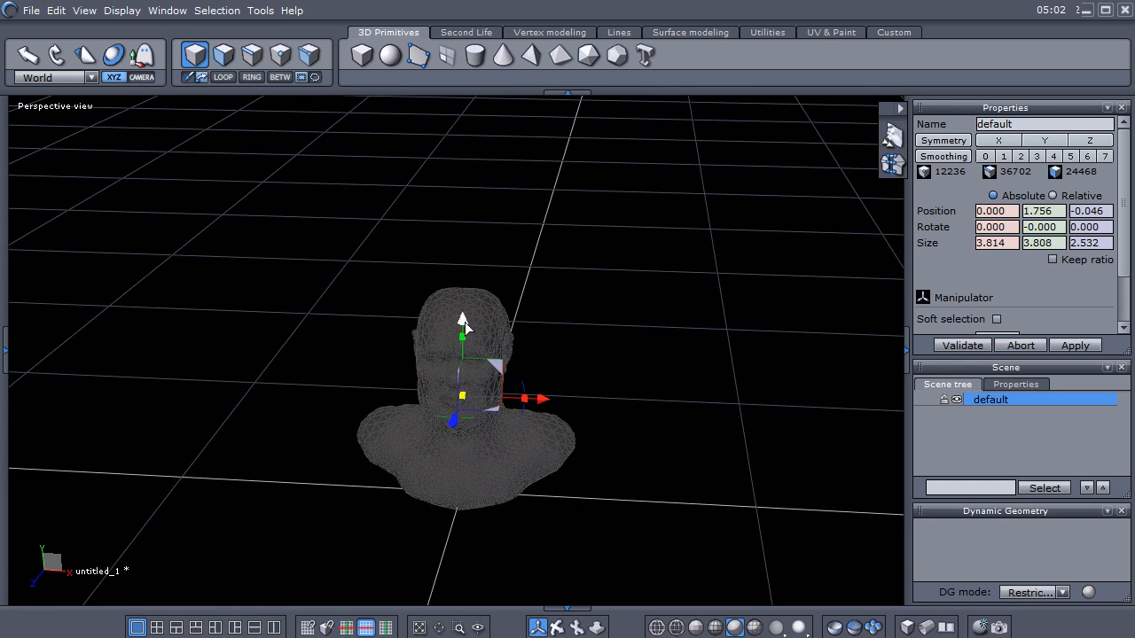
pyautogui.moveTo(462, 319); pyautogui.dragTo(477, 212)
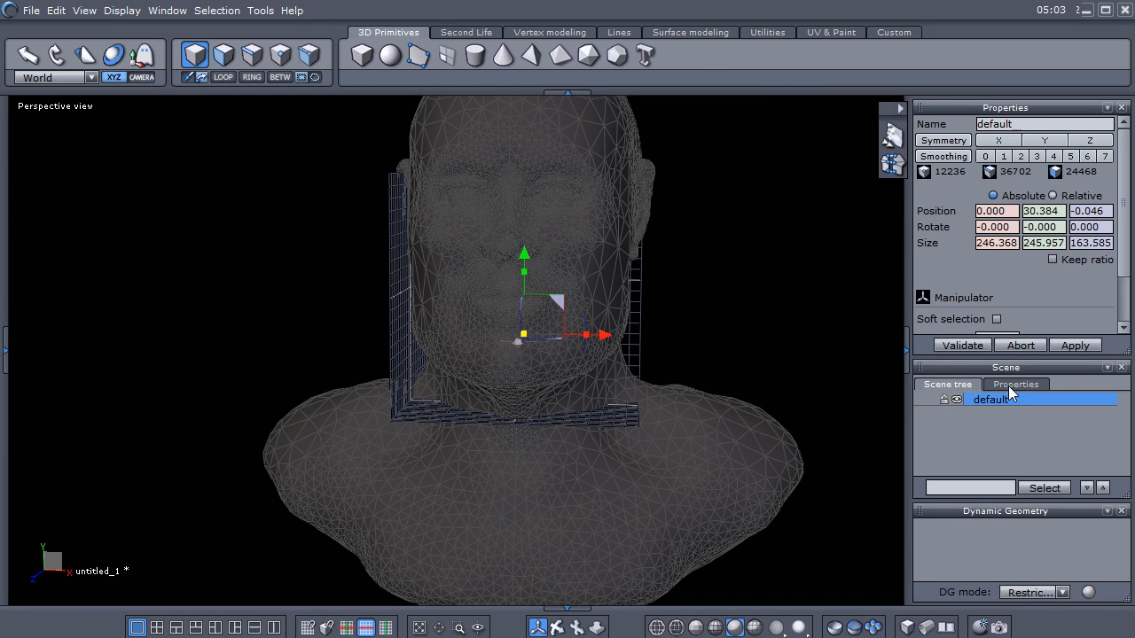
# - Switch the Scene panel from the object list to Properties
pyautogui.click(1017, 384)
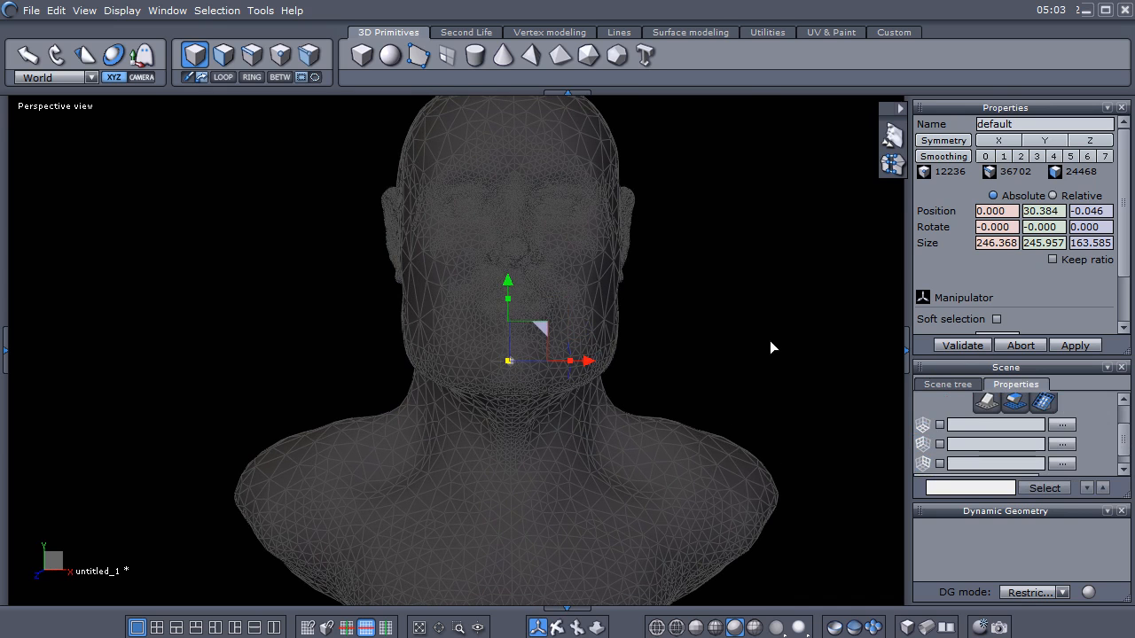
pyautogui.moveTo(692, 368)
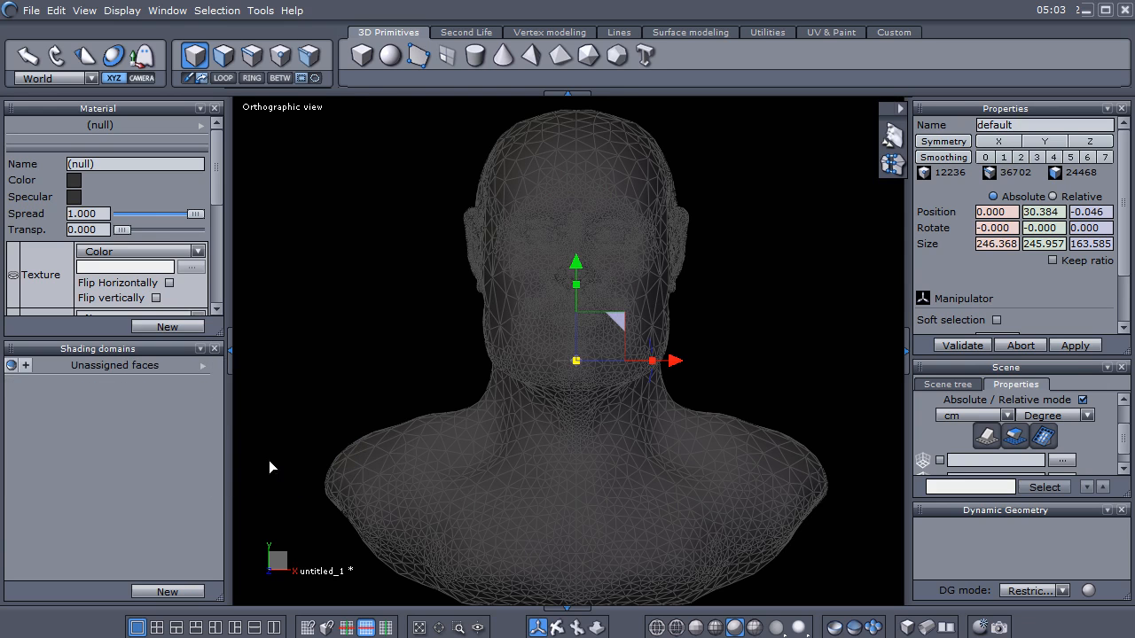
pyautogui.moveTo(204, 131)
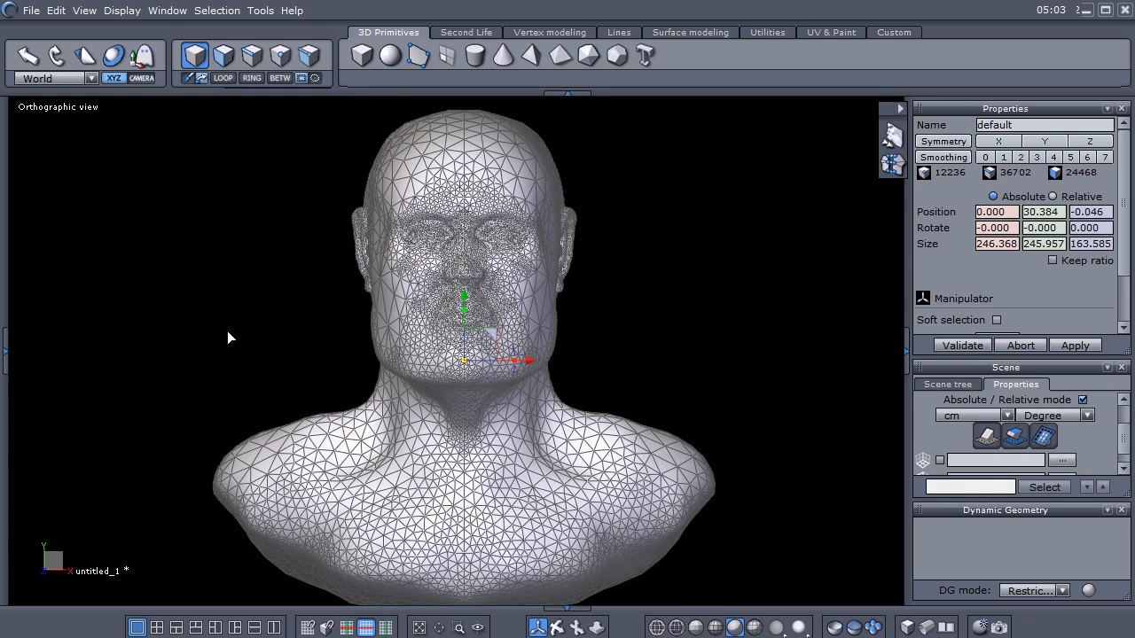
pyautogui.moveTo(244, 346)
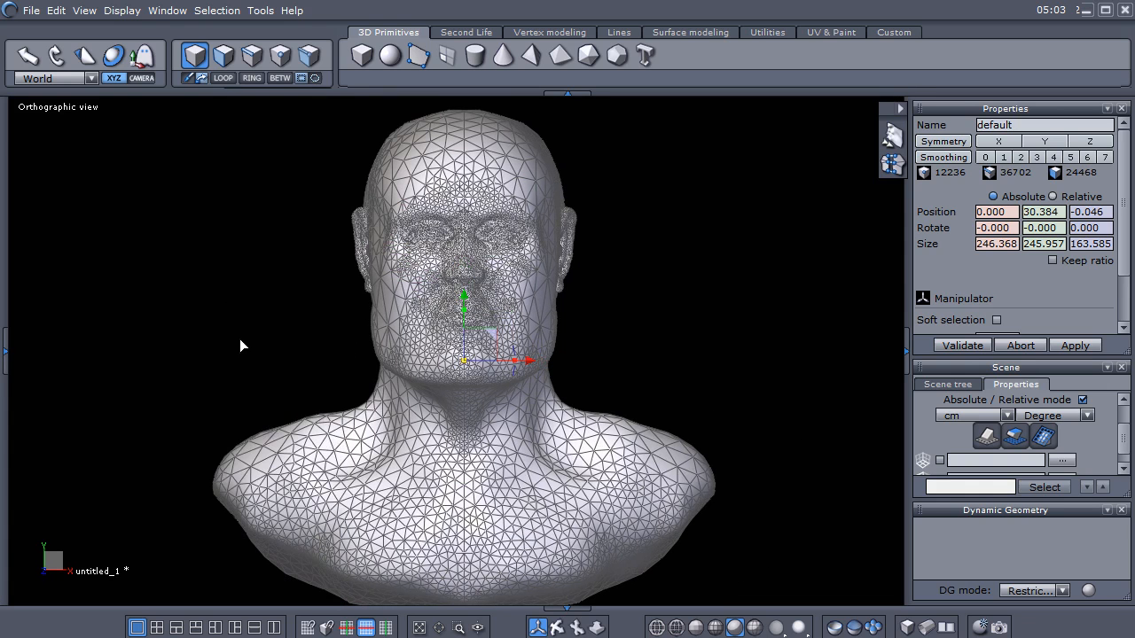
pyautogui.moveTo(780, 448)
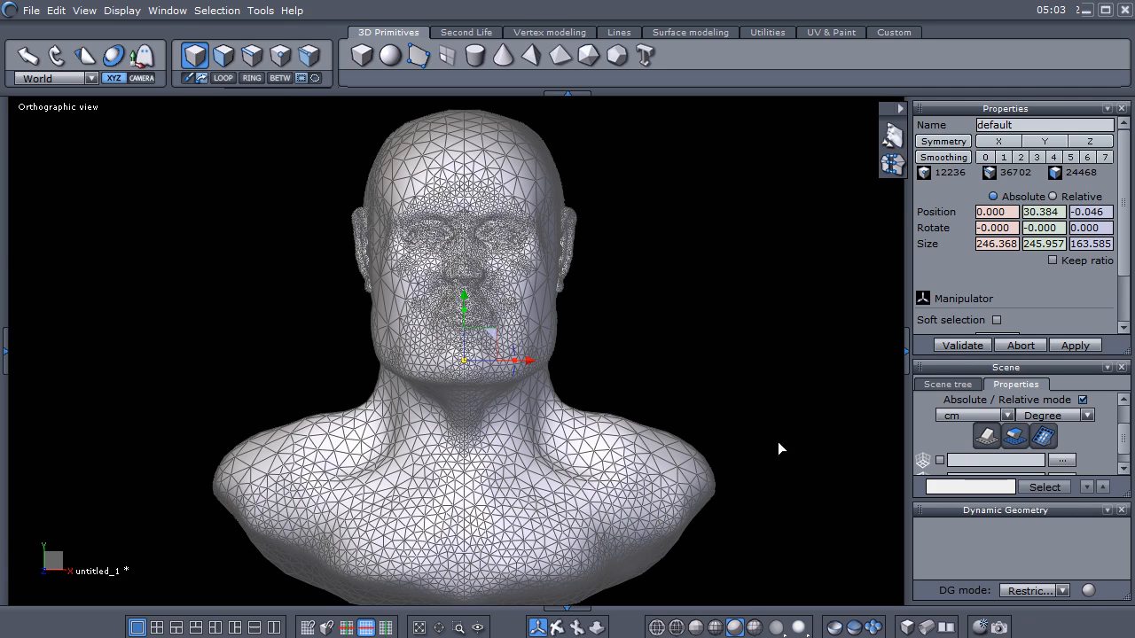
pyautogui.moveTo(762, 457)
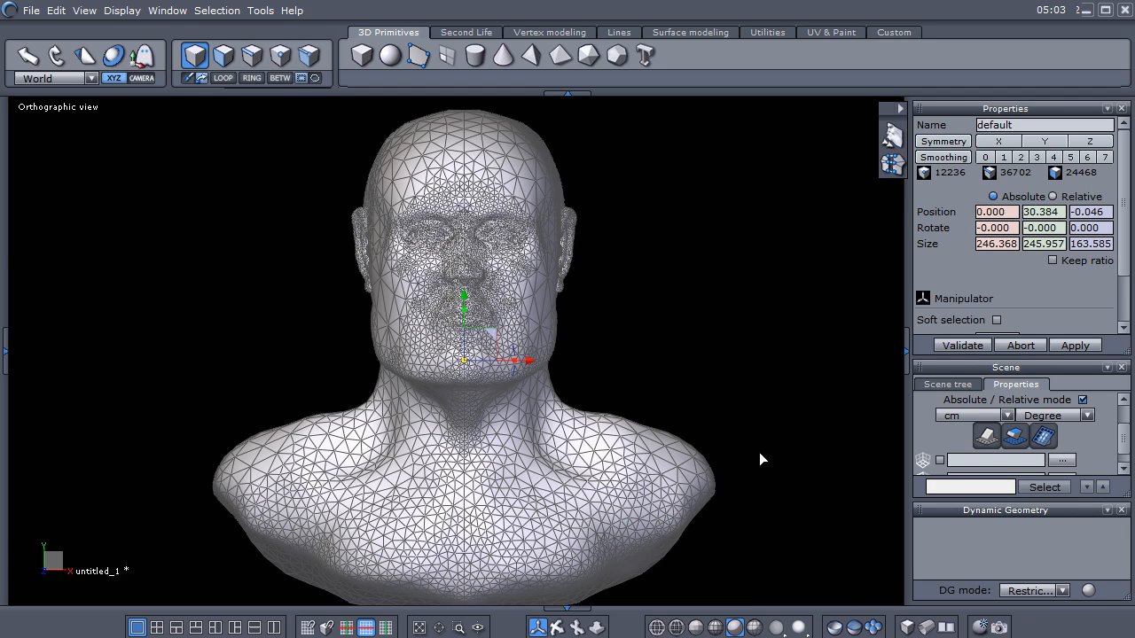
pyautogui.moveTo(767, 515)
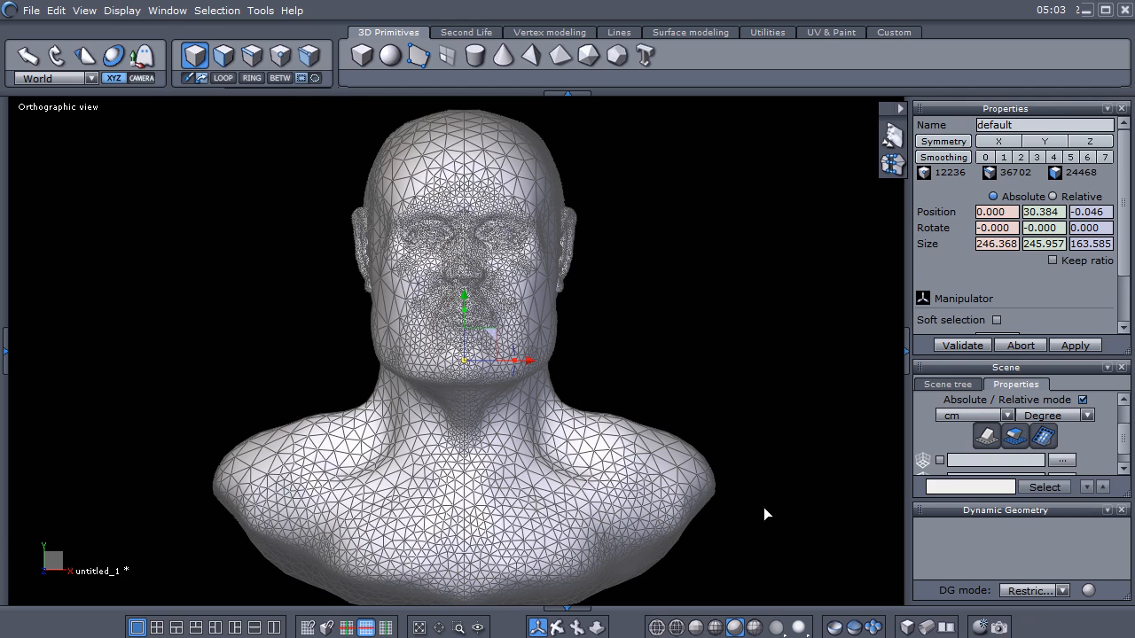
pyautogui.moveTo(780, 411)
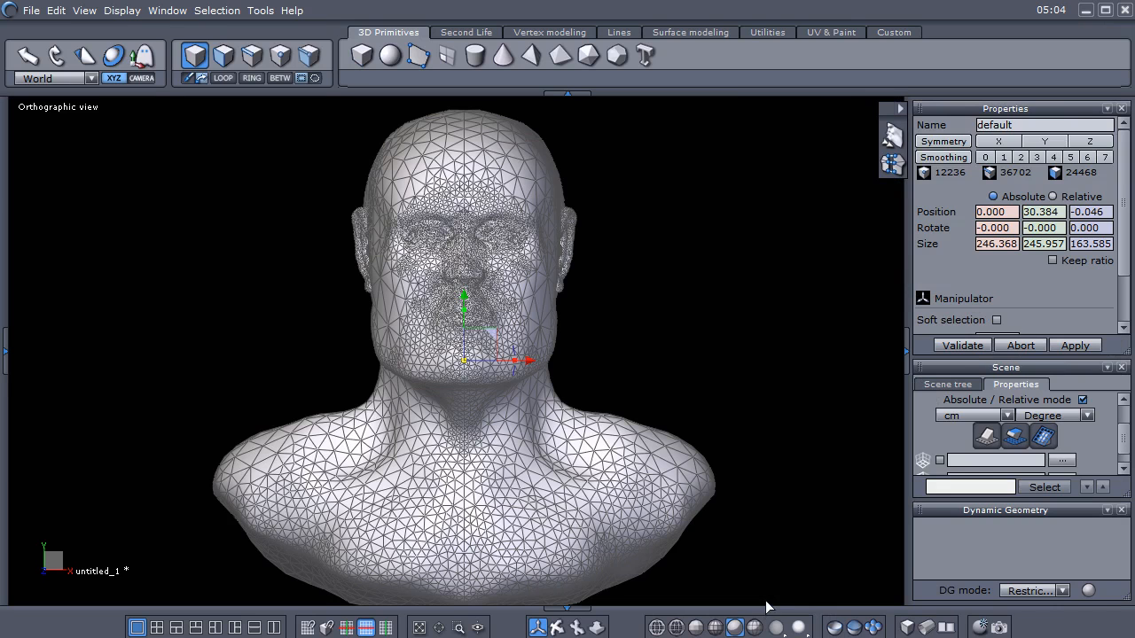
# - Return the side panel to the Scene tree object list
pyautogui.click(947, 384)
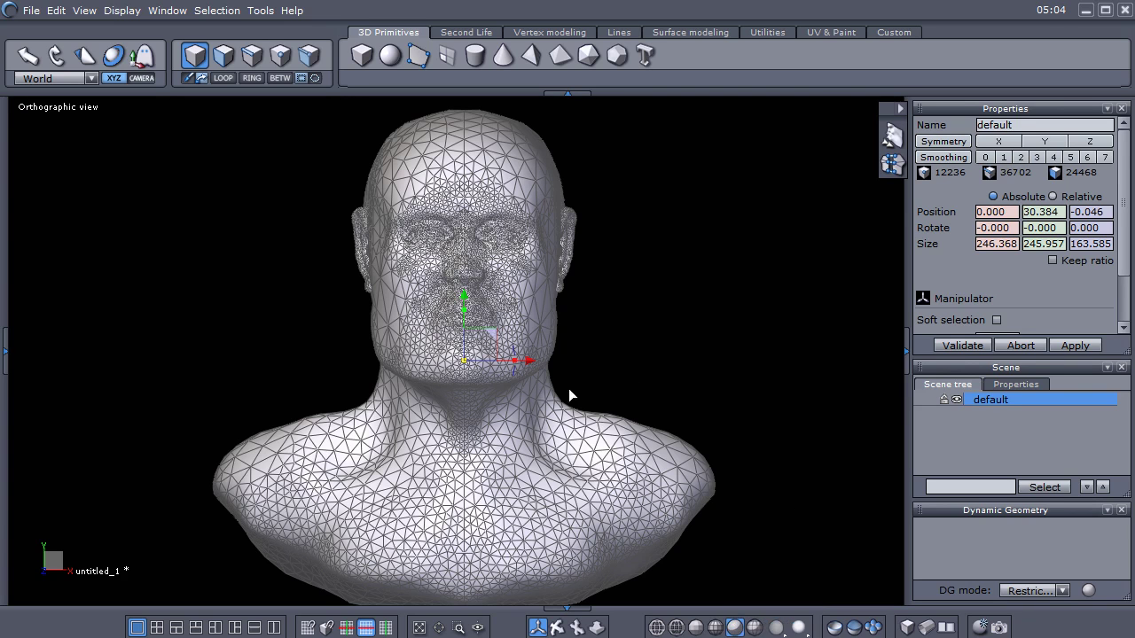
pyautogui.moveTo(992, 441)
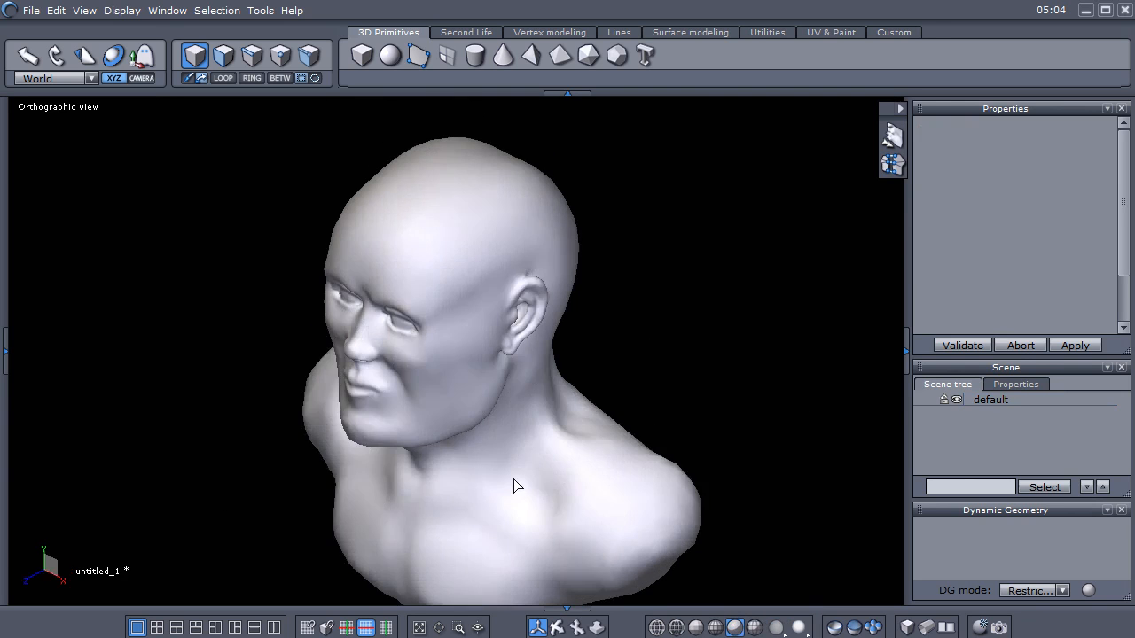
# - Orbit the view around the bust
pyautogui.moveTo(518, 486); pyautogui.dragTo(609, 425)
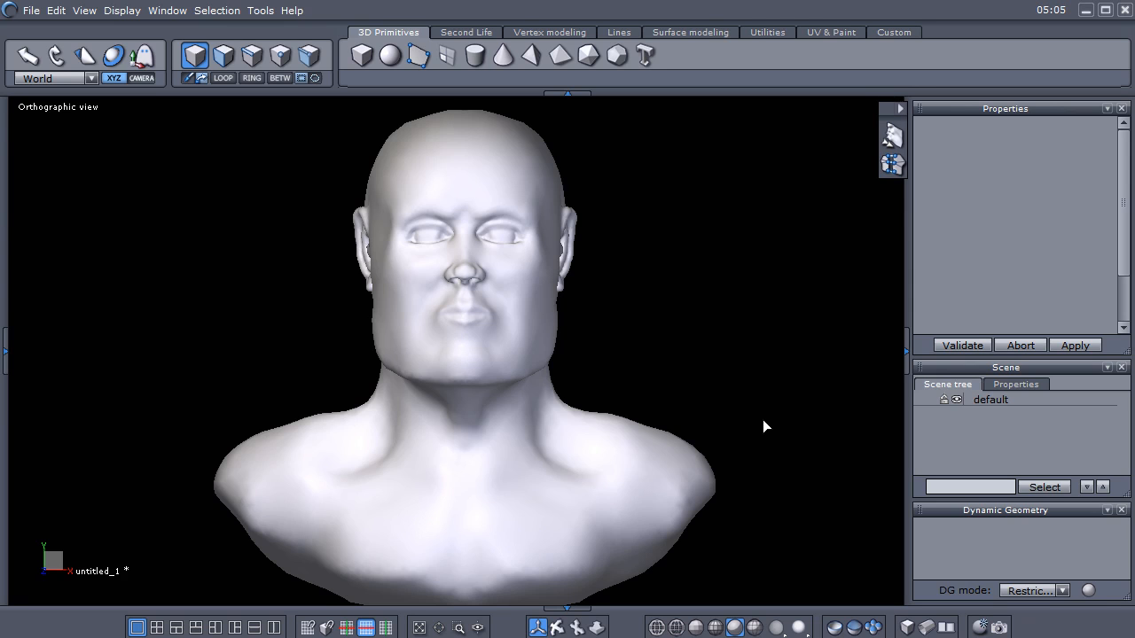
pyautogui.moveTo(760, 424)
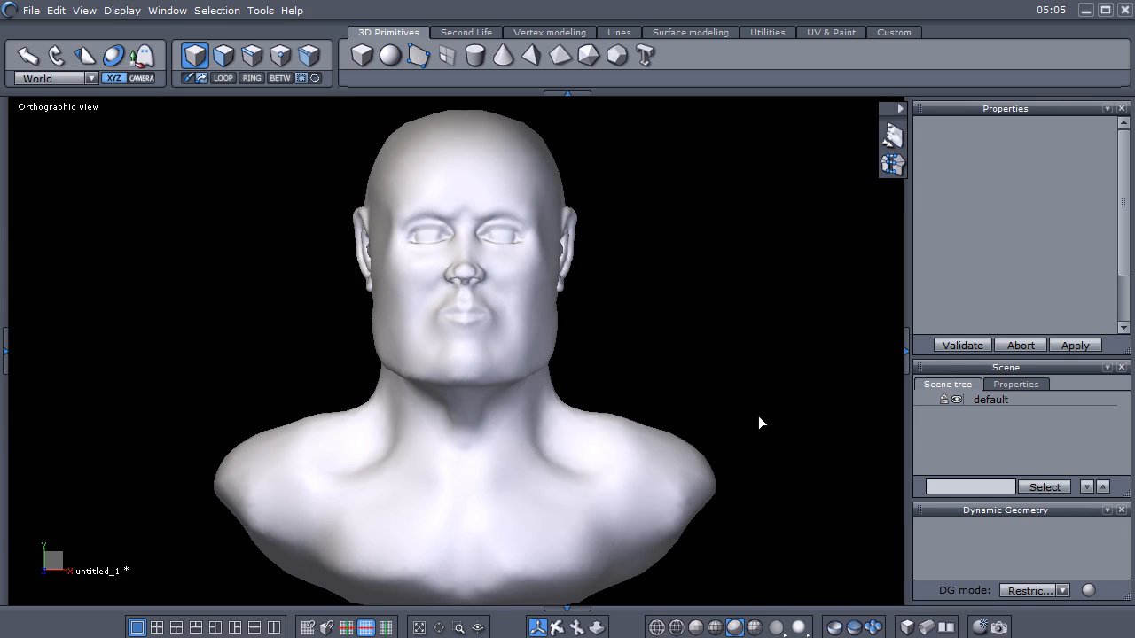
pyautogui.moveTo(773, 558)
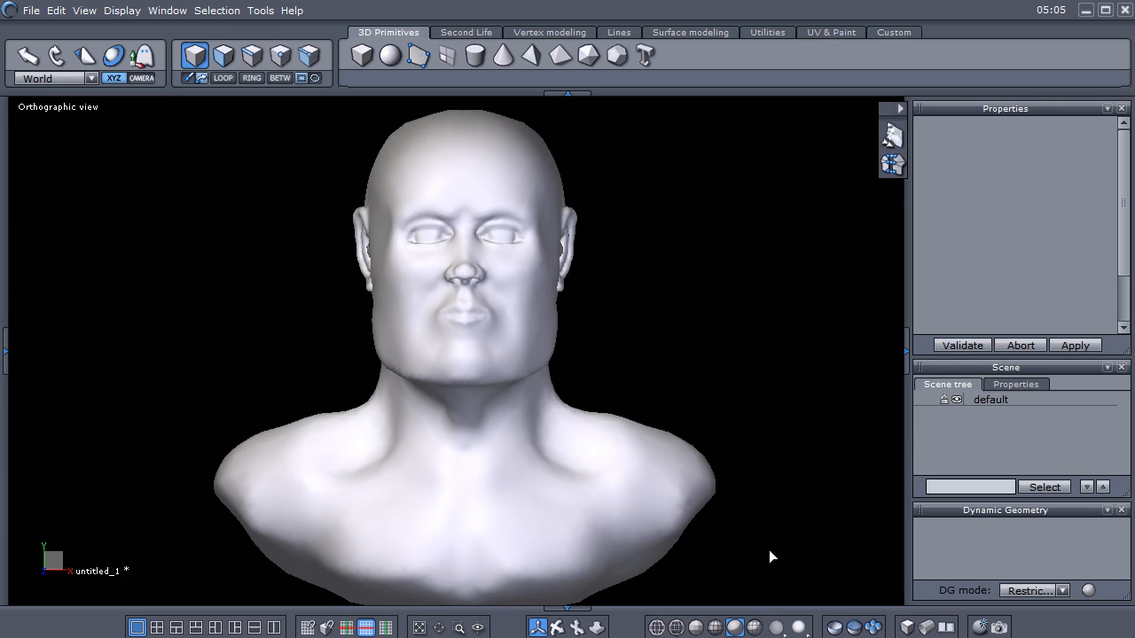
pyautogui.moveTo(769, 548)
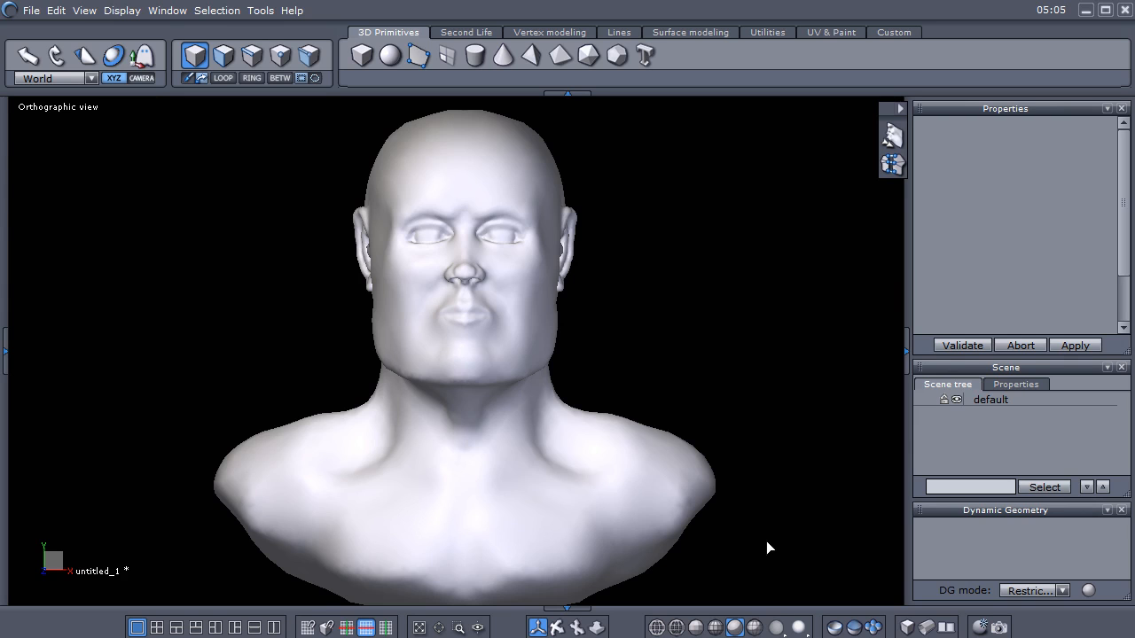
pyautogui.moveTo(753, 551)
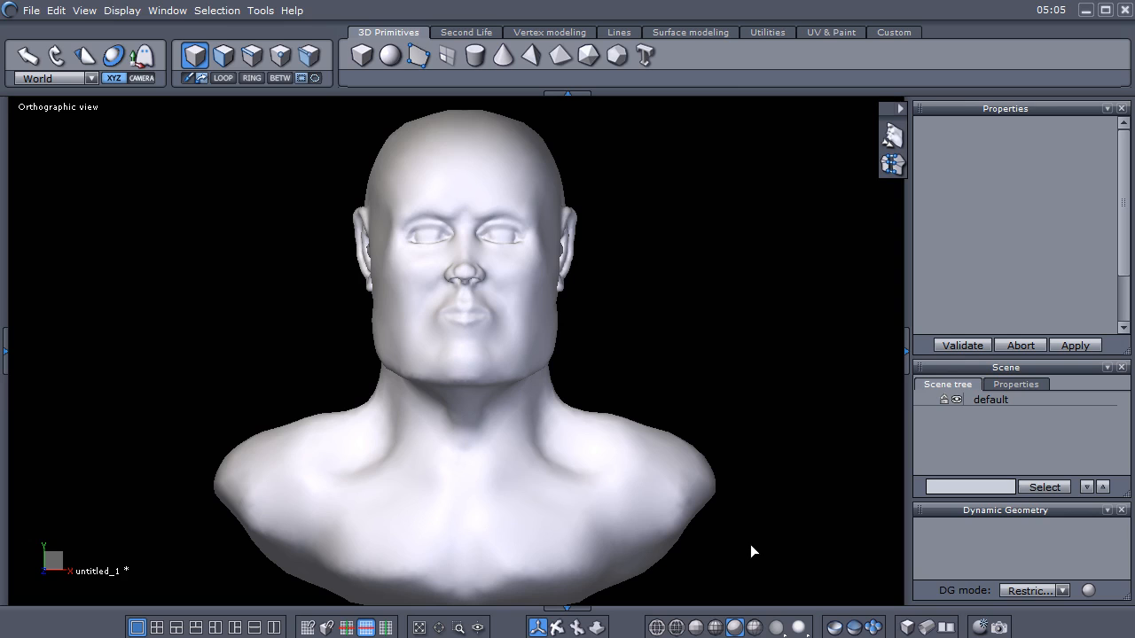
pyautogui.moveTo(784, 606)
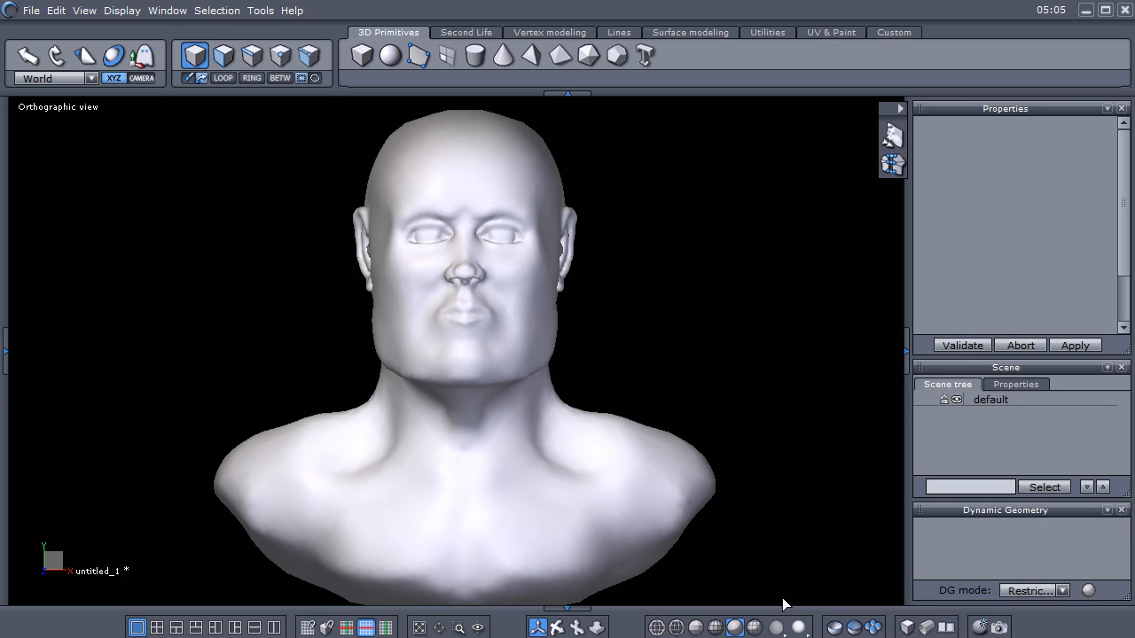
pyautogui.moveTo(782, 603)
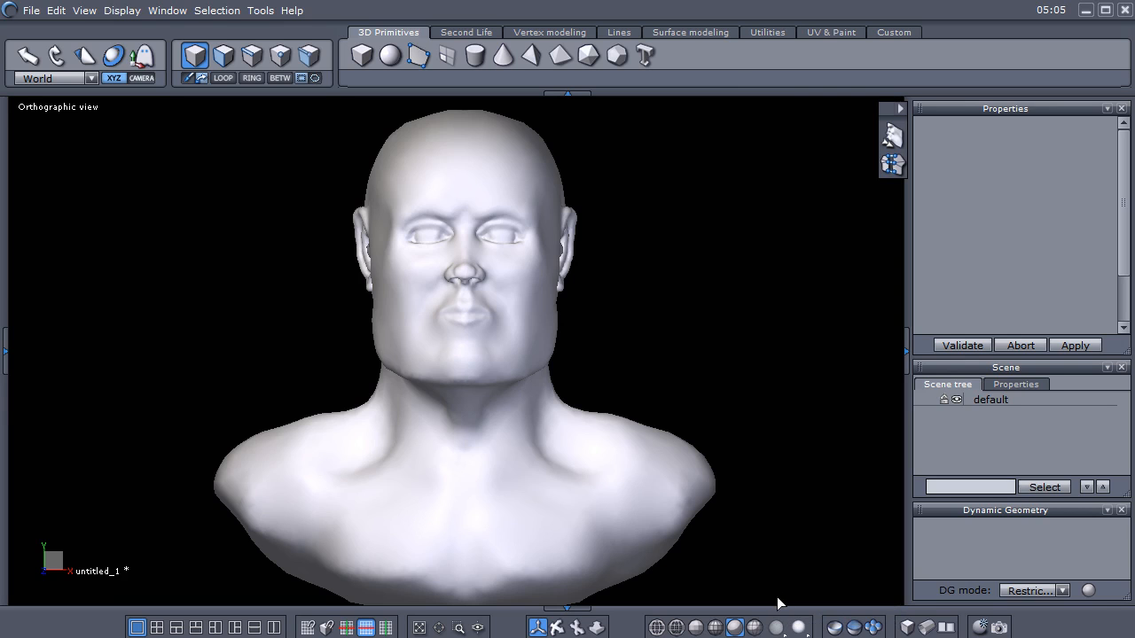
pyautogui.moveTo(783, 618)
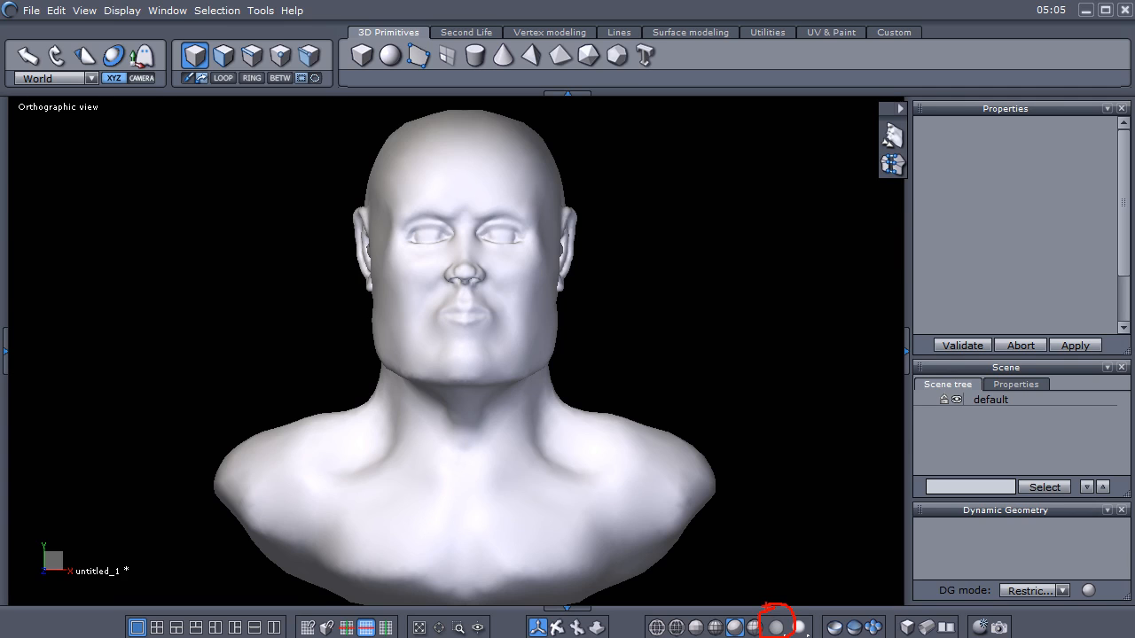
pyautogui.moveTo(776, 626)
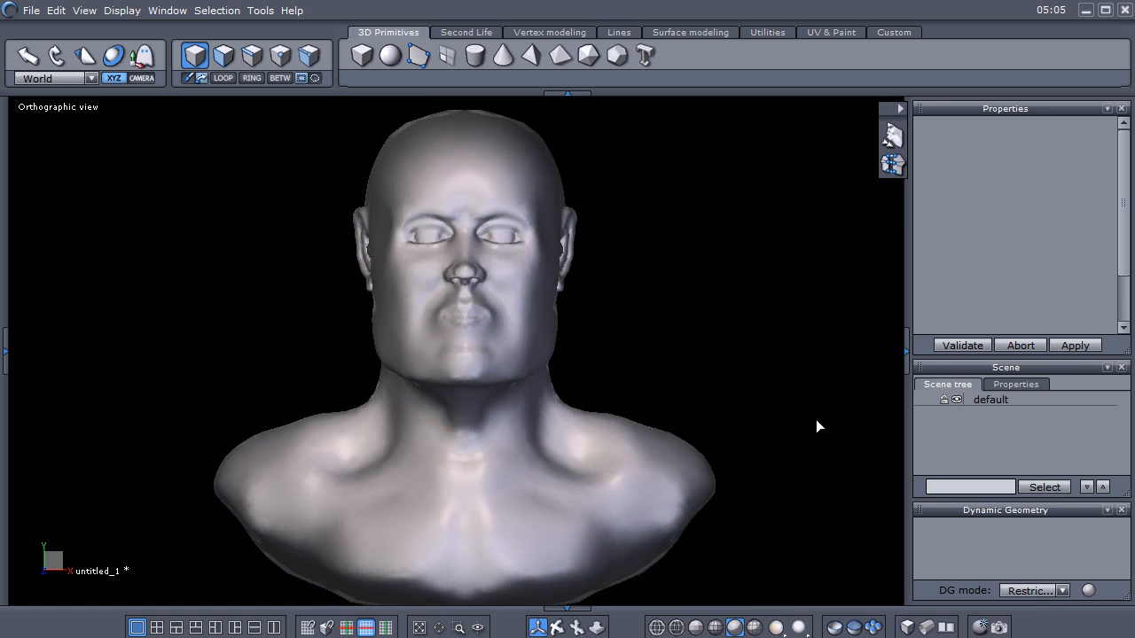
pyautogui.moveTo(476, 325)
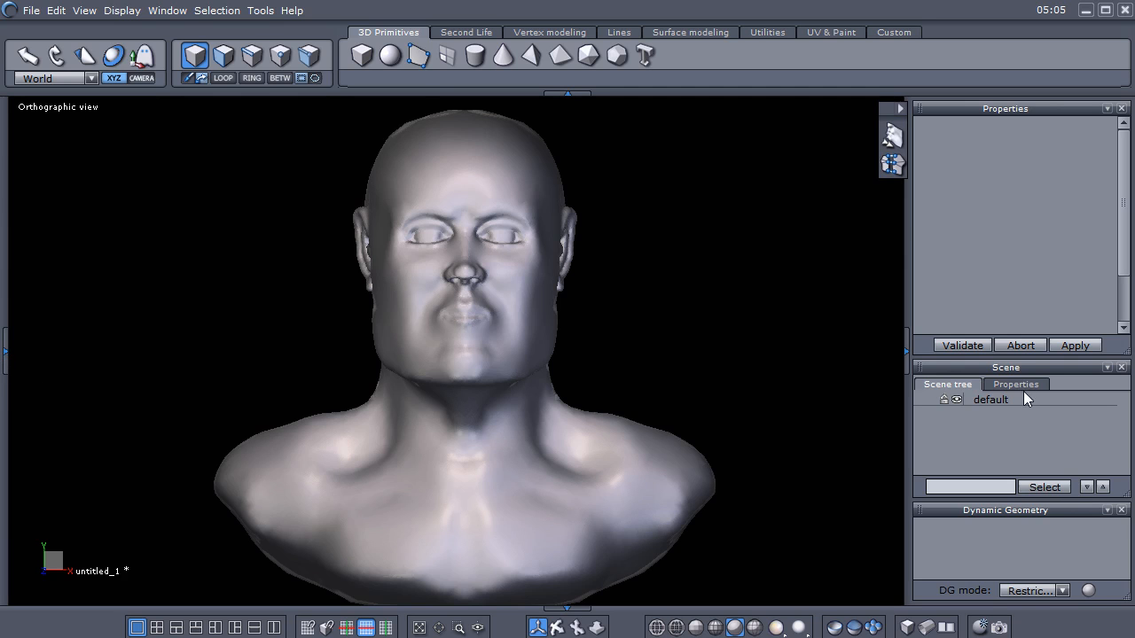
# - Select the bust and set its material colour to a red hue darkened to brown
pyautogui.click(990, 399)
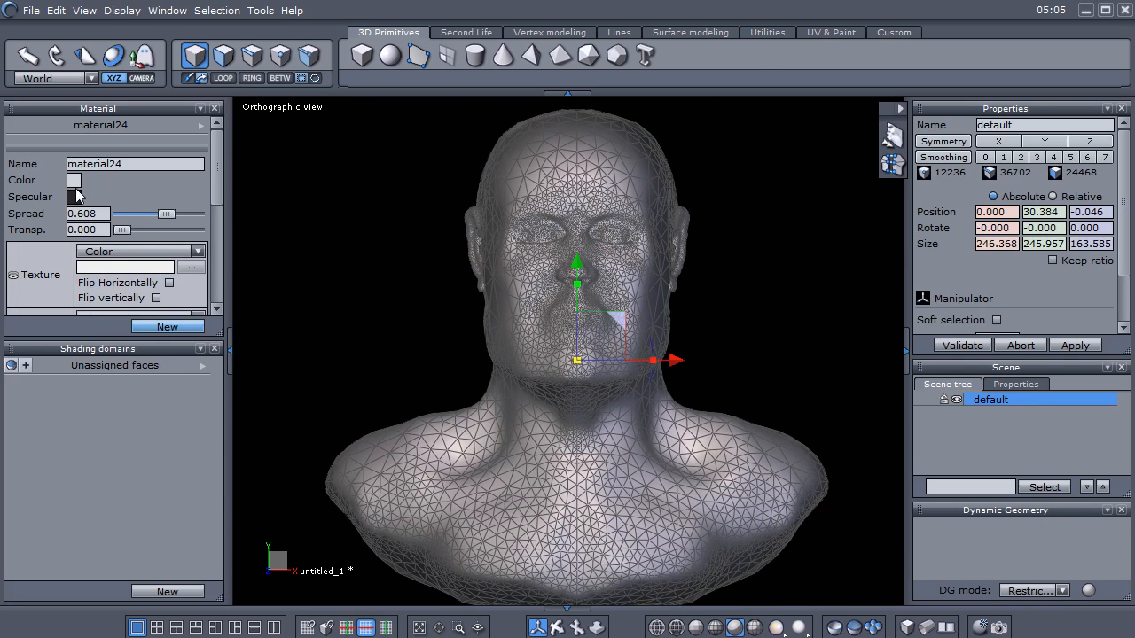
pyautogui.click(74, 180)
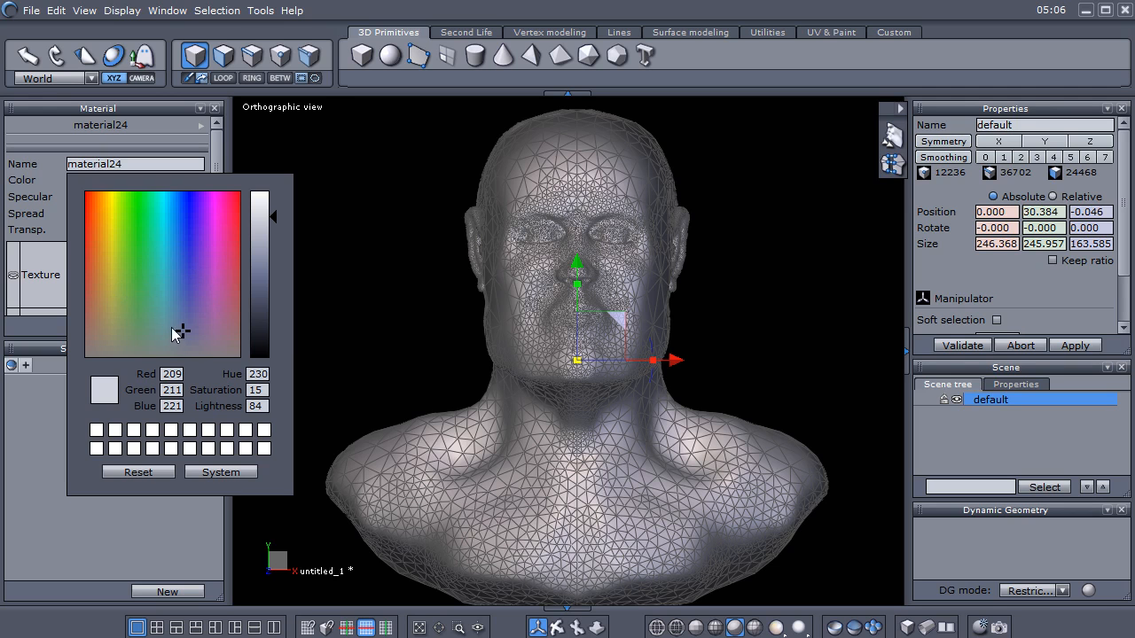
pyautogui.click(93, 292)
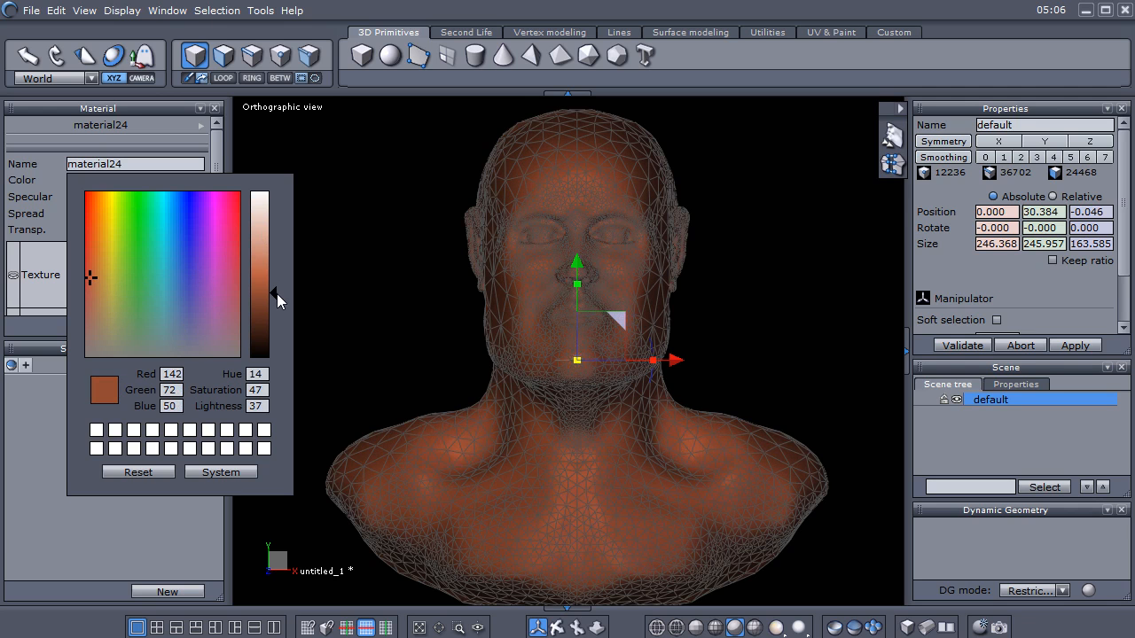
pyautogui.moveTo(275, 297); pyautogui.dragTo(275, 284)
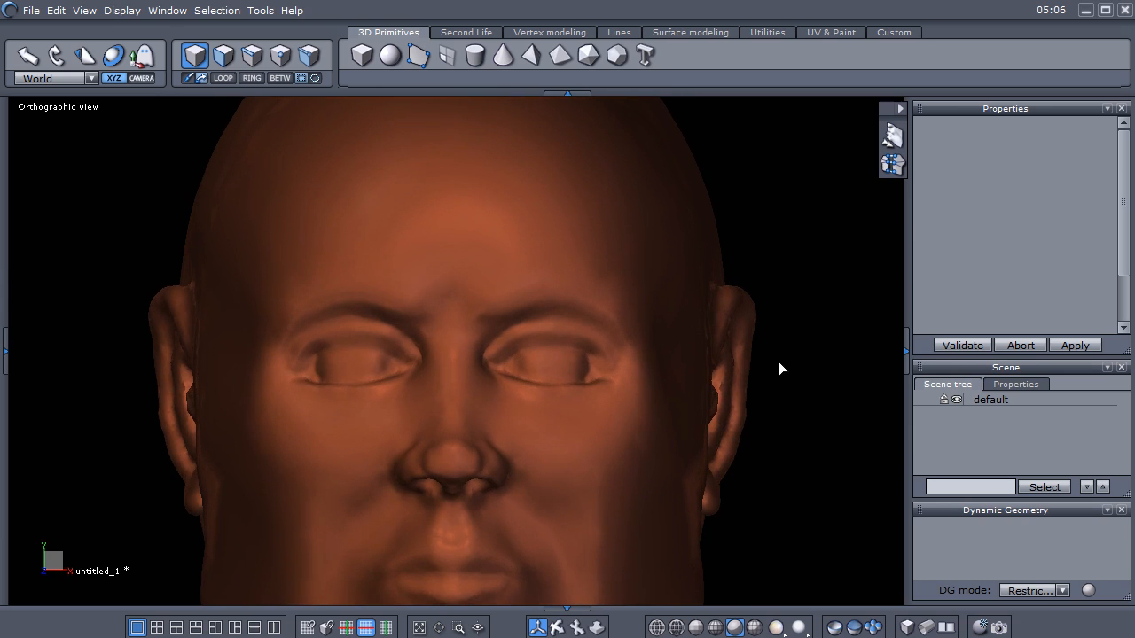
pyautogui.moveTo(989, 433)
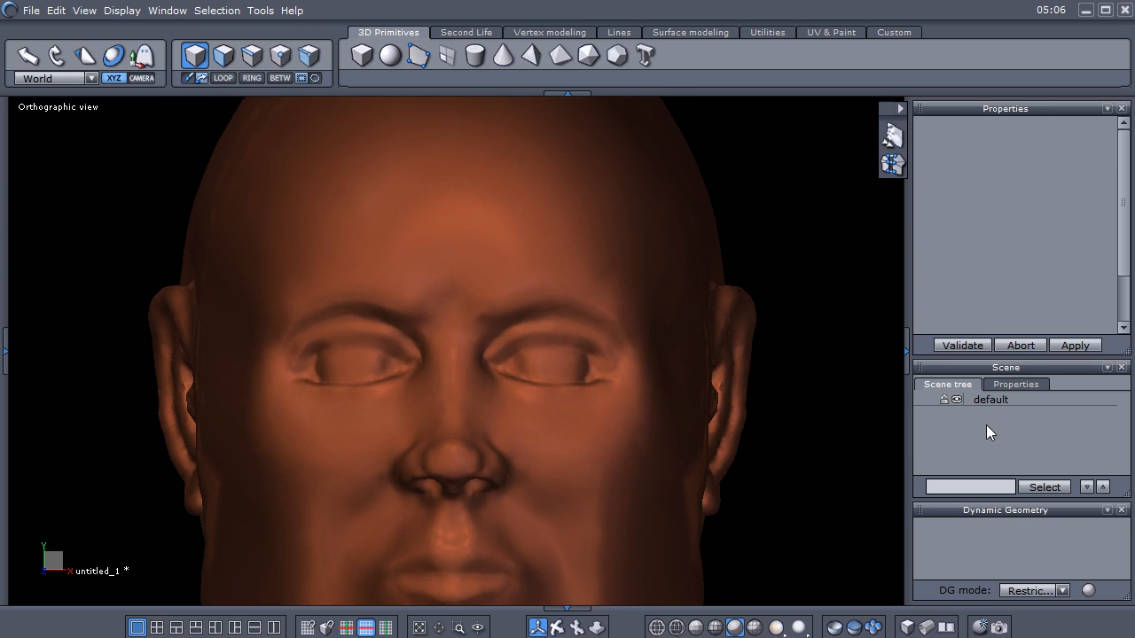
pyautogui.moveTo(996, 431)
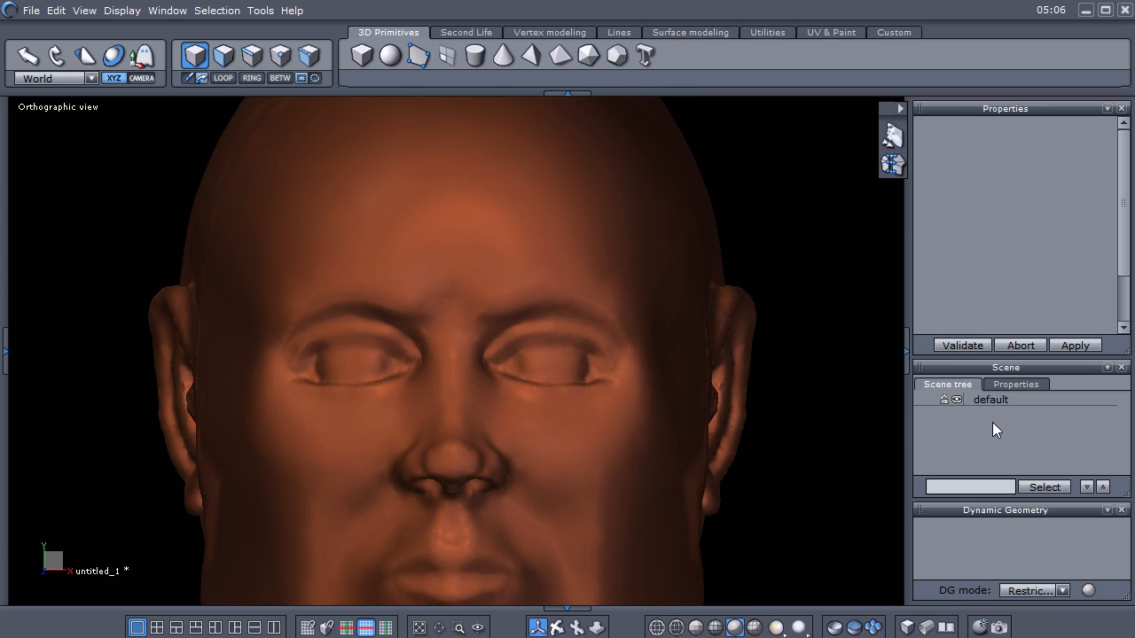
pyautogui.moveTo(963, 398)
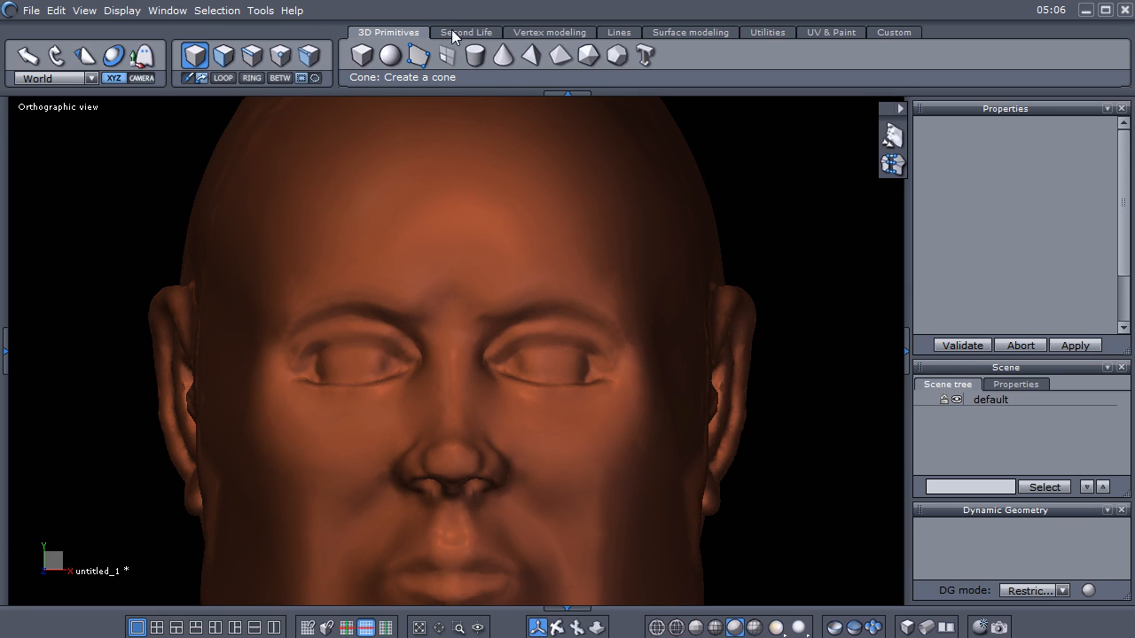
pyautogui.moveTo(397, 55)
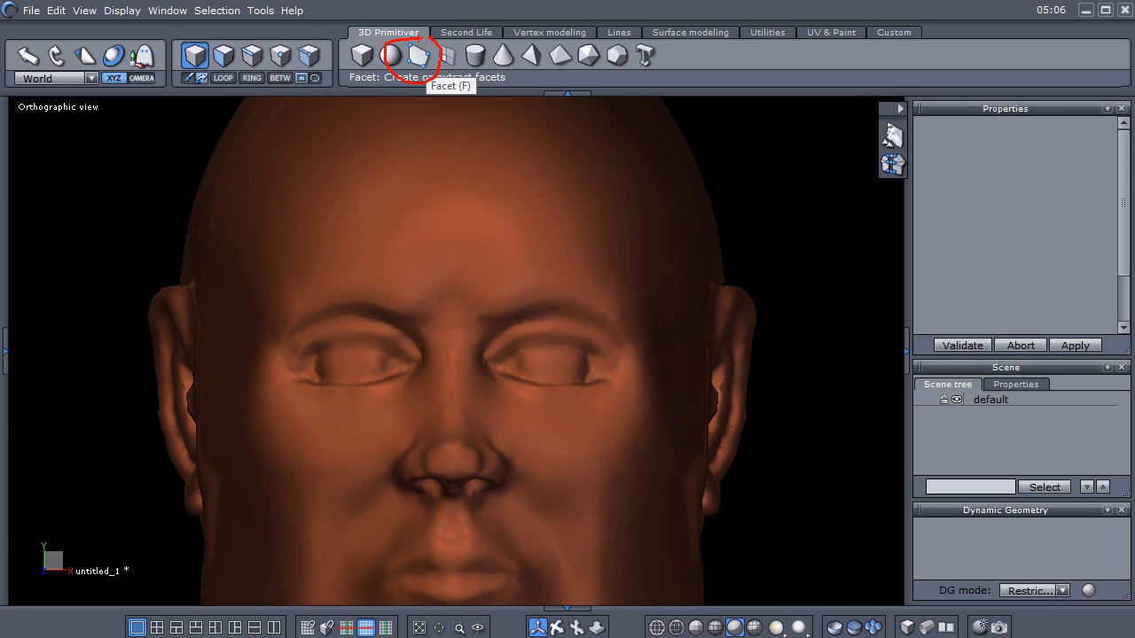
pyautogui.moveTo(426, 213)
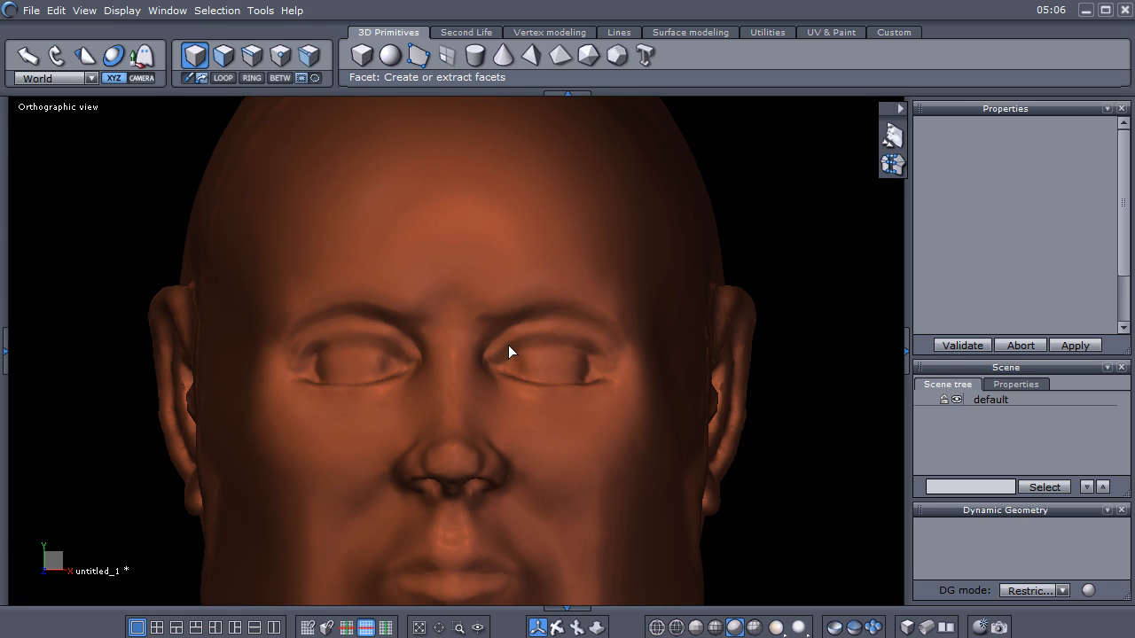
pyautogui.moveTo(506, 344)
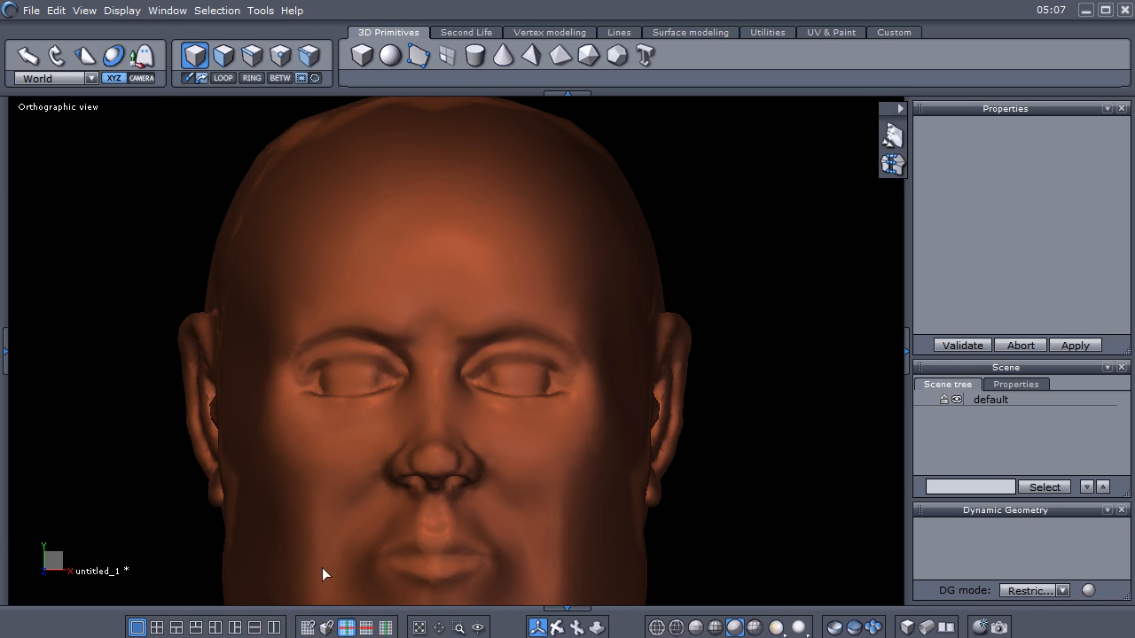
pyautogui.click(316, 629)
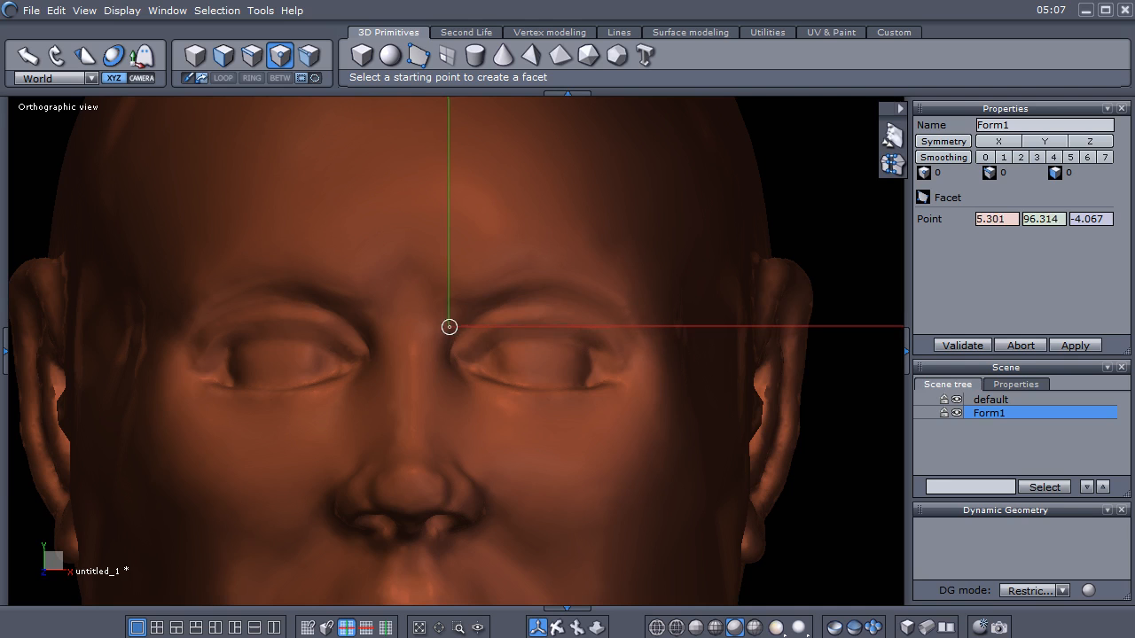
pyautogui.moveTo(456, 320)
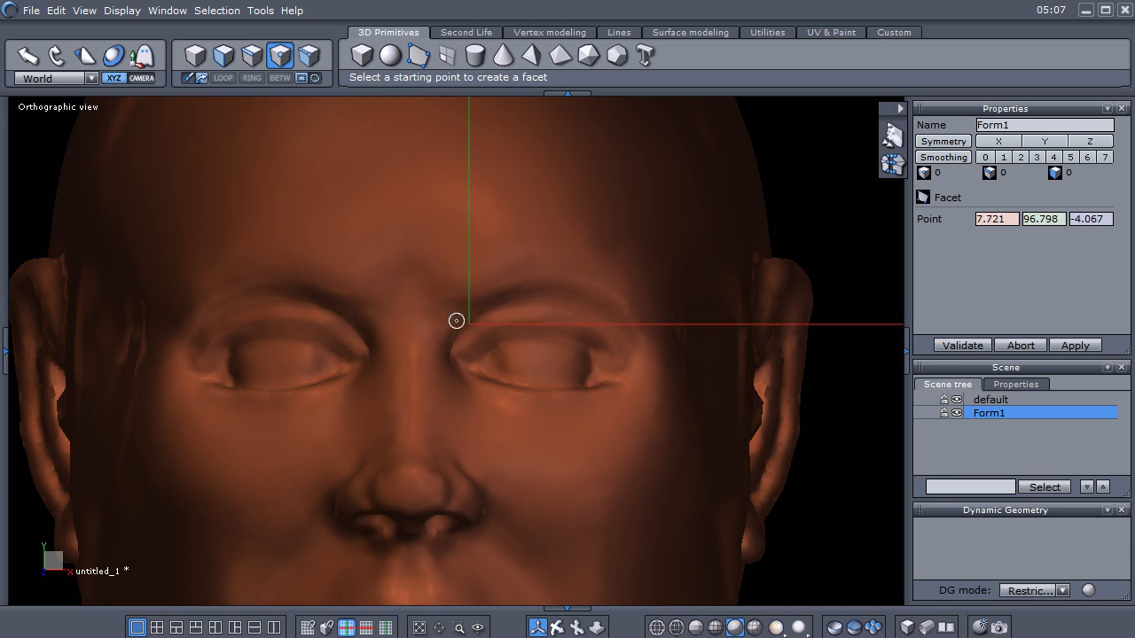
pyautogui.moveTo(454, 325)
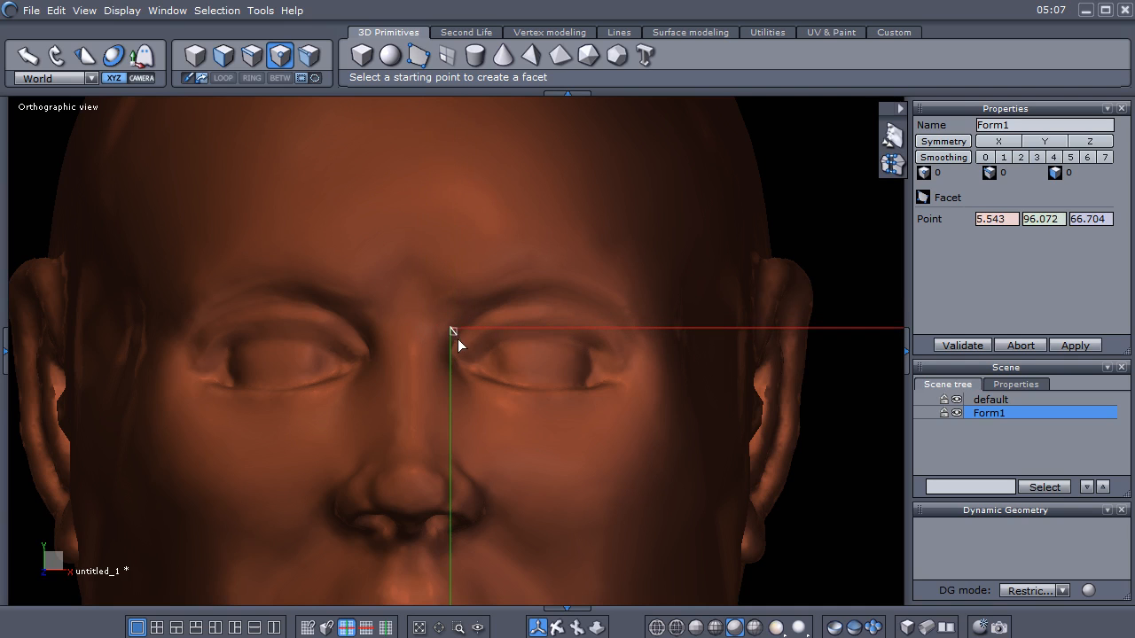
# - Draw three facets along the inner brow above the right eye and validate them
pyautogui.click(452, 331)
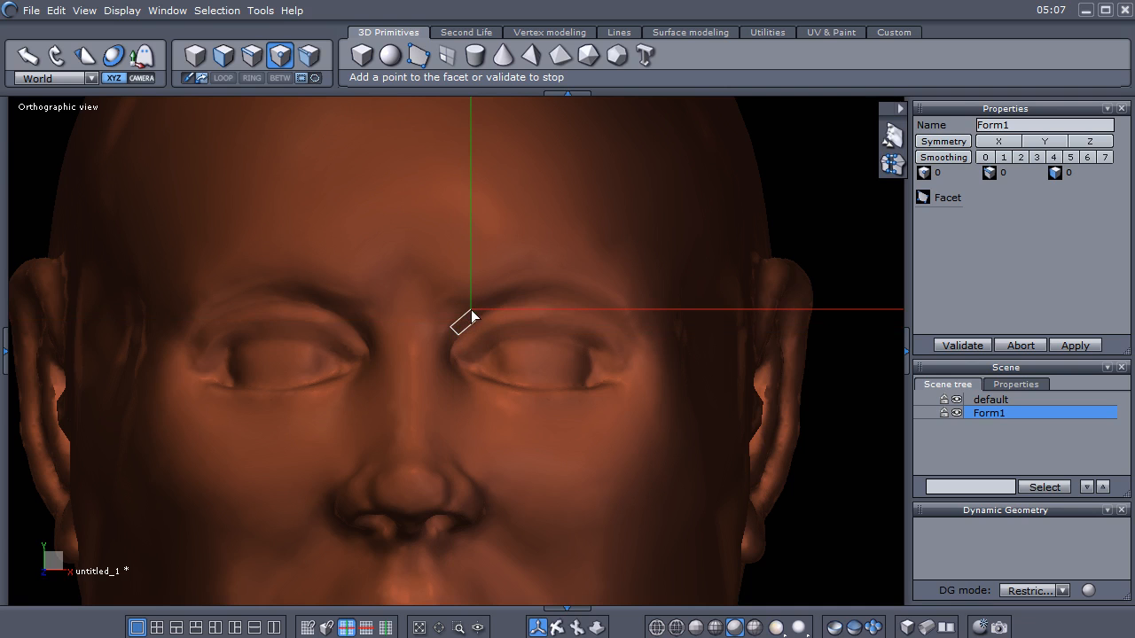
pyautogui.click(468, 319)
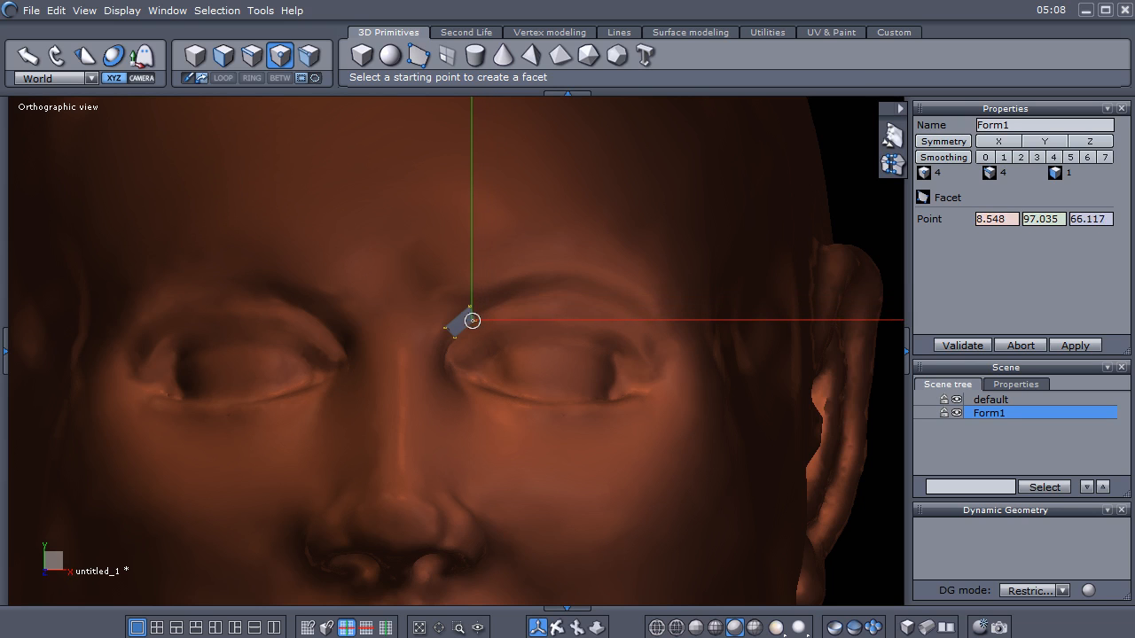
pyautogui.click(472, 320)
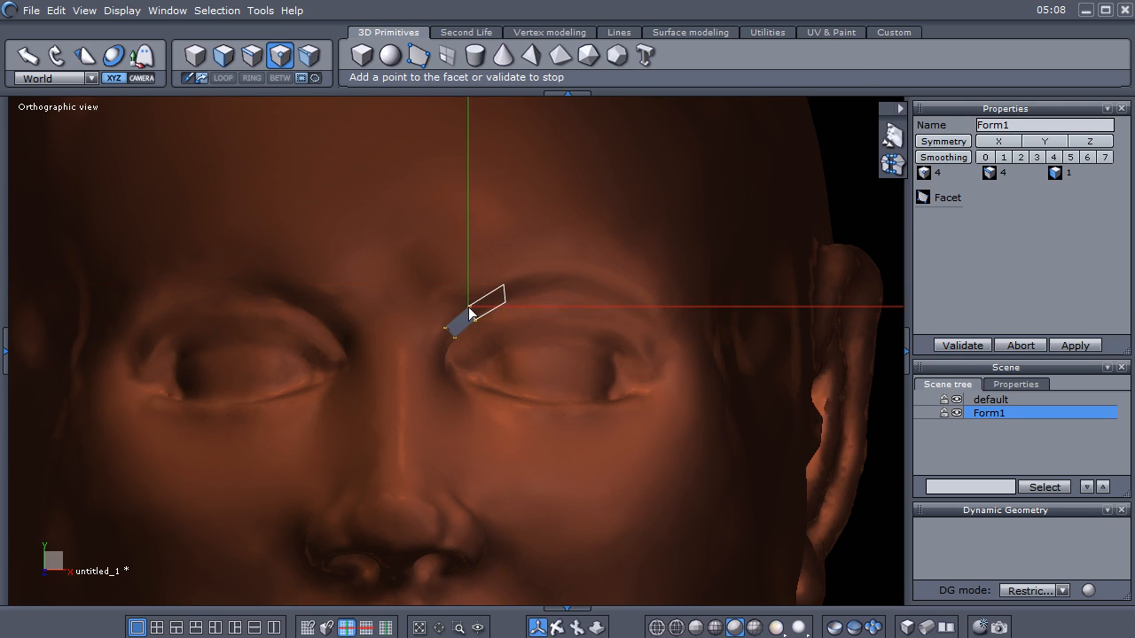
pyautogui.click(472, 312)
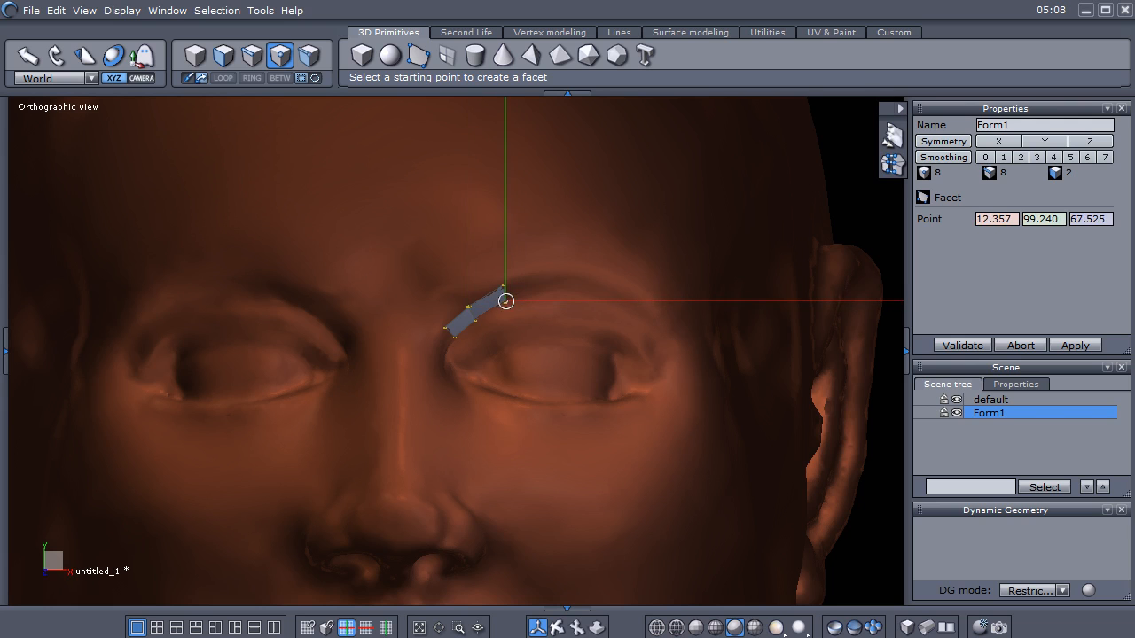
pyautogui.click(507, 302)
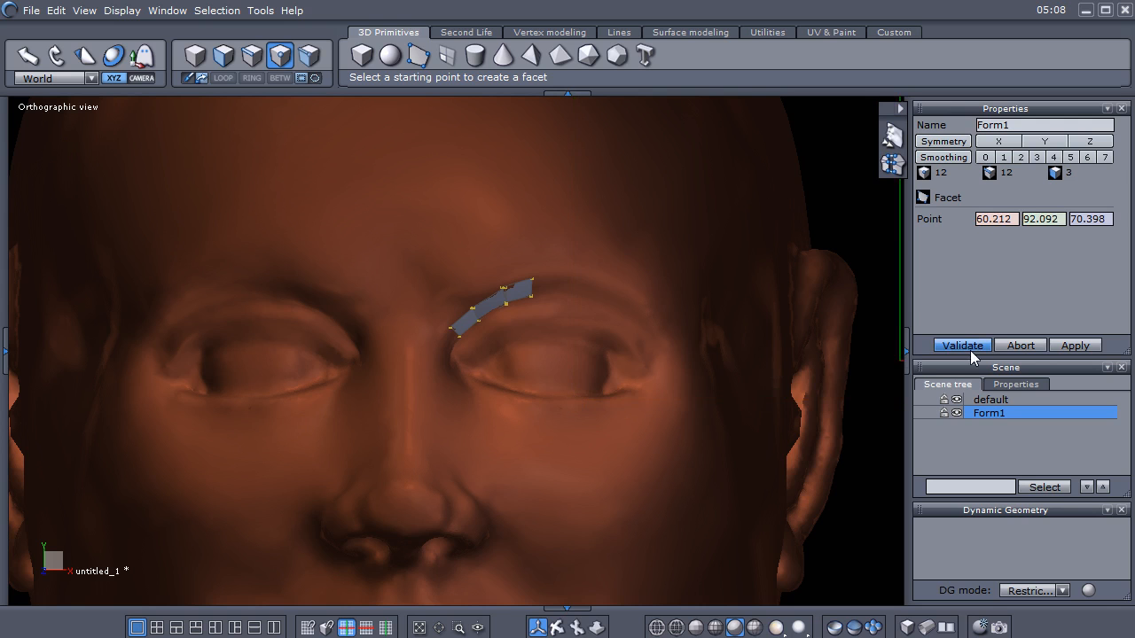
pyautogui.click(961, 345)
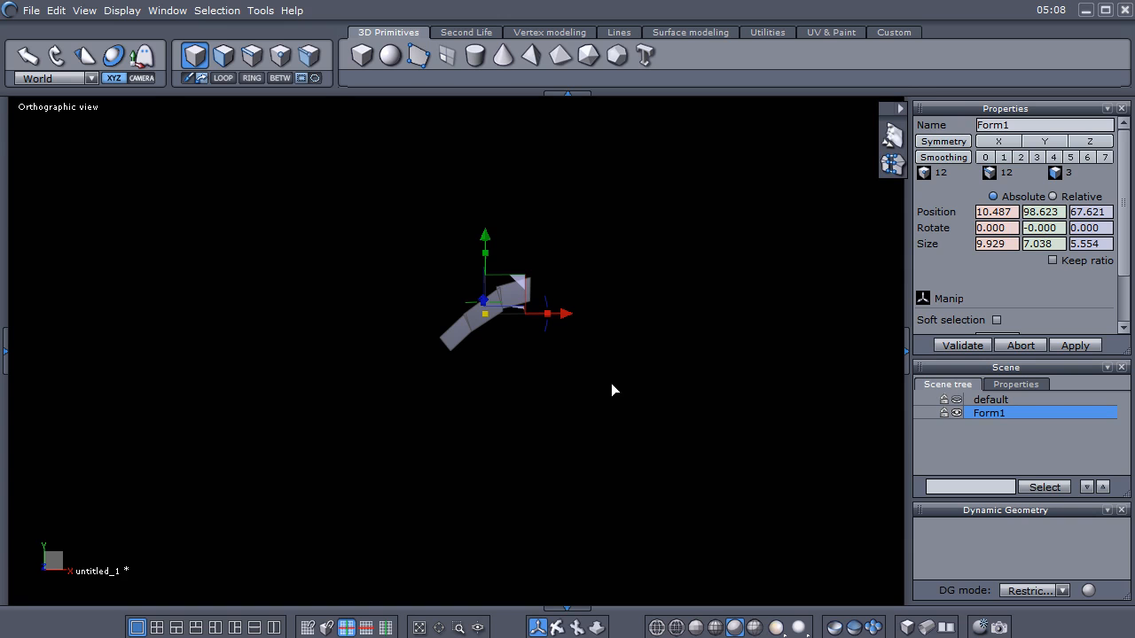
# - Average-weld Form1's coincident facet corners with a 1.221 distance threshold
pyautogui.click(548, 32)
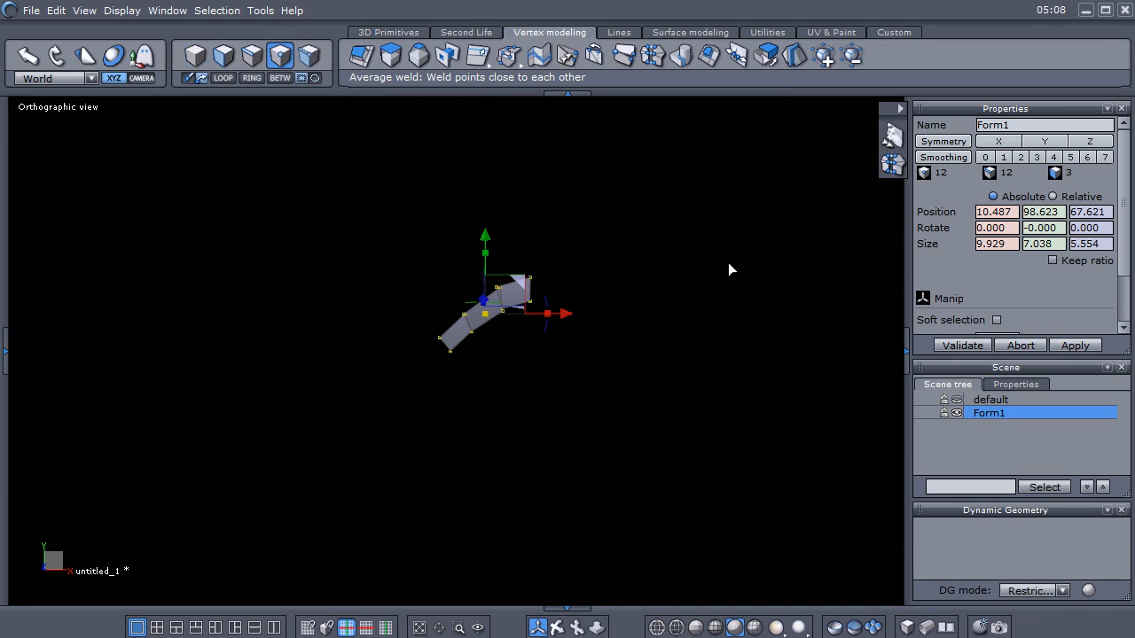
pyautogui.moveTo(646, 56)
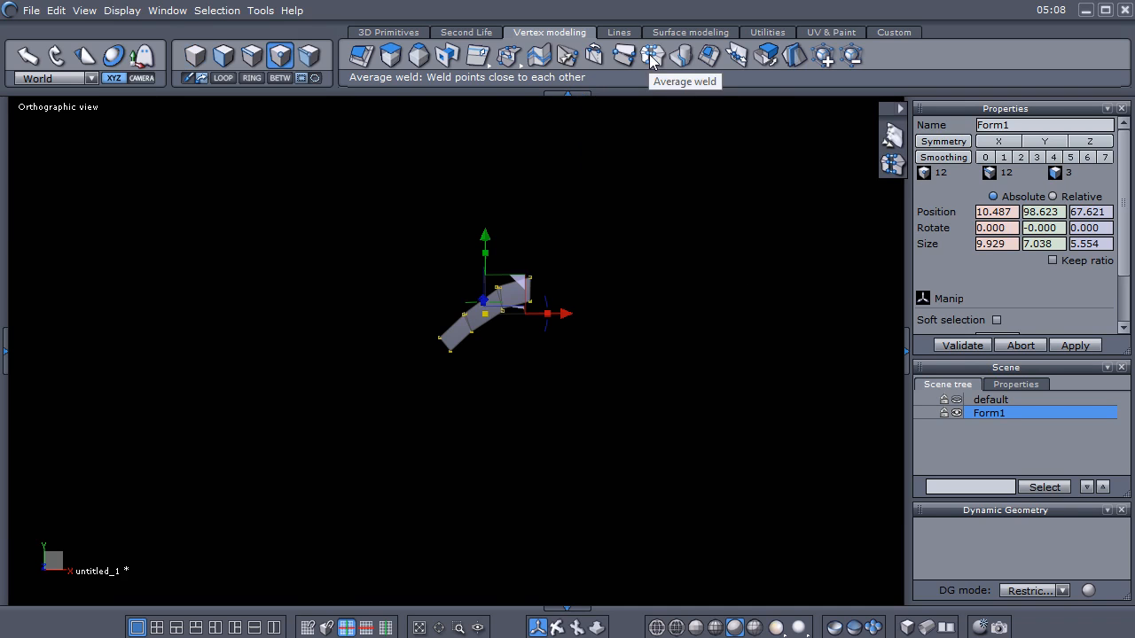
pyautogui.click(650, 56)
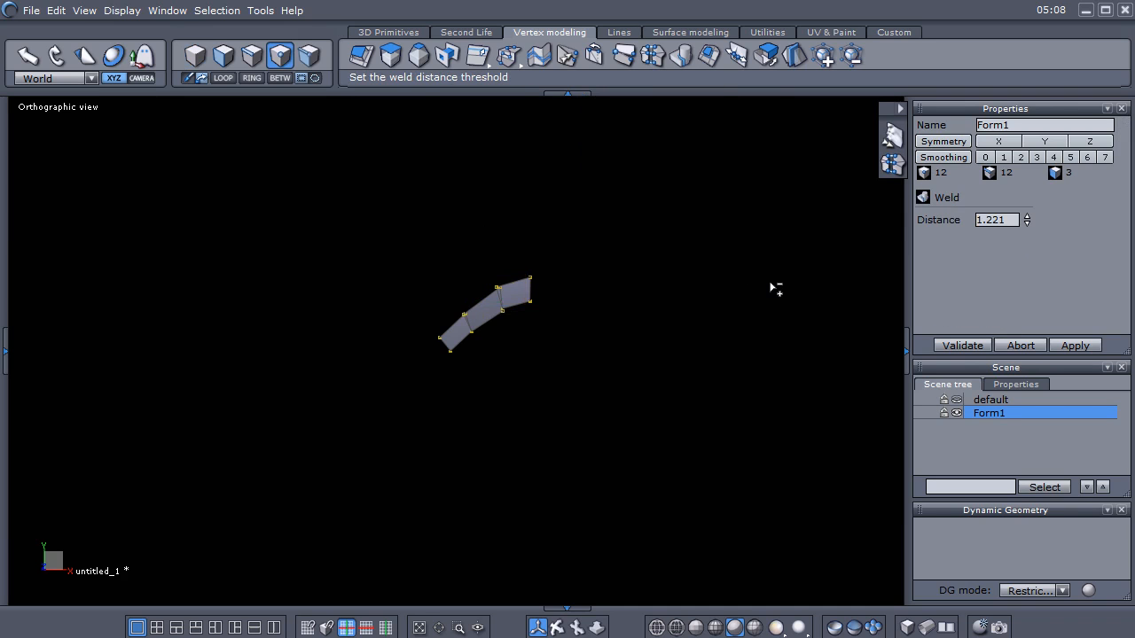
pyautogui.moveTo(1027, 223)
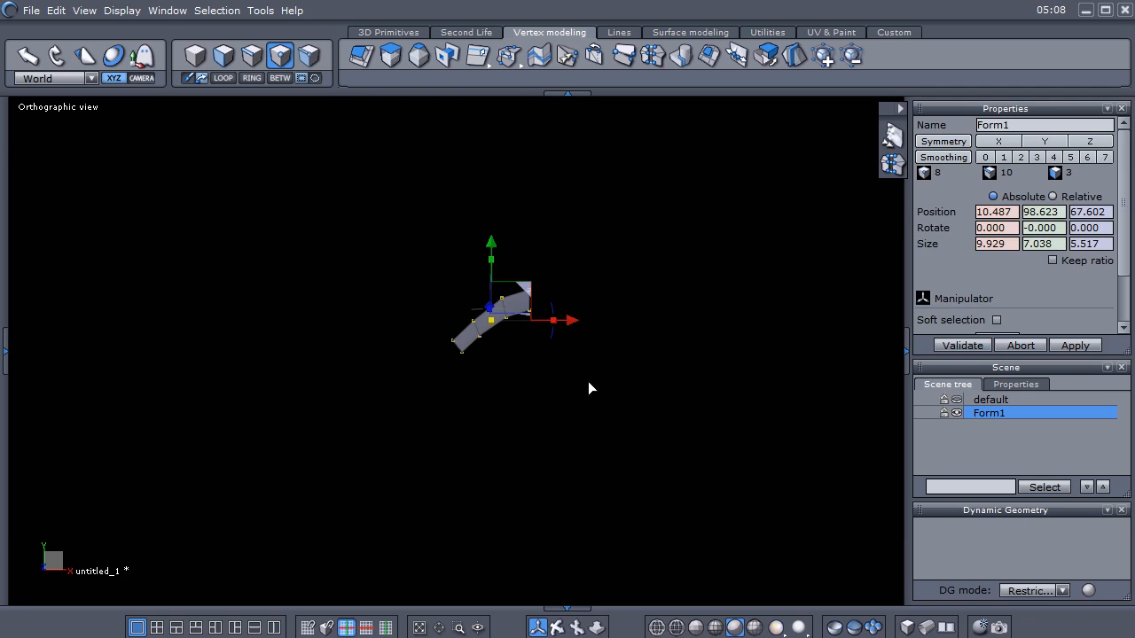
pyautogui.moveTo(957, 415)
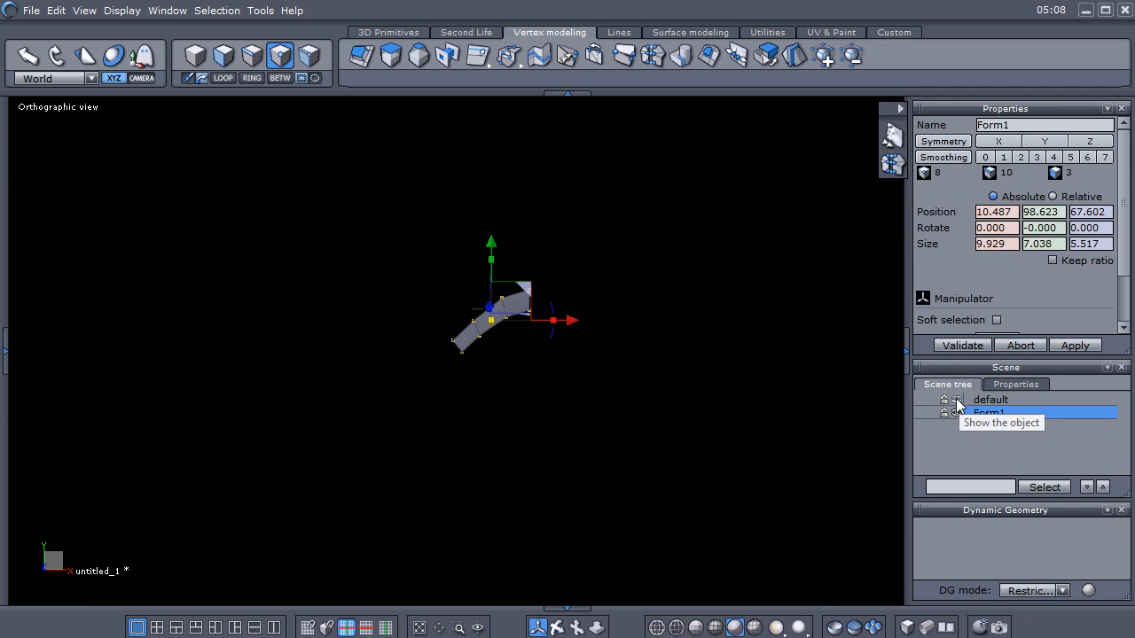
# - Unhide the bust, select Form1 and weld the brow strip's points
pyautogui.click(958, 412)
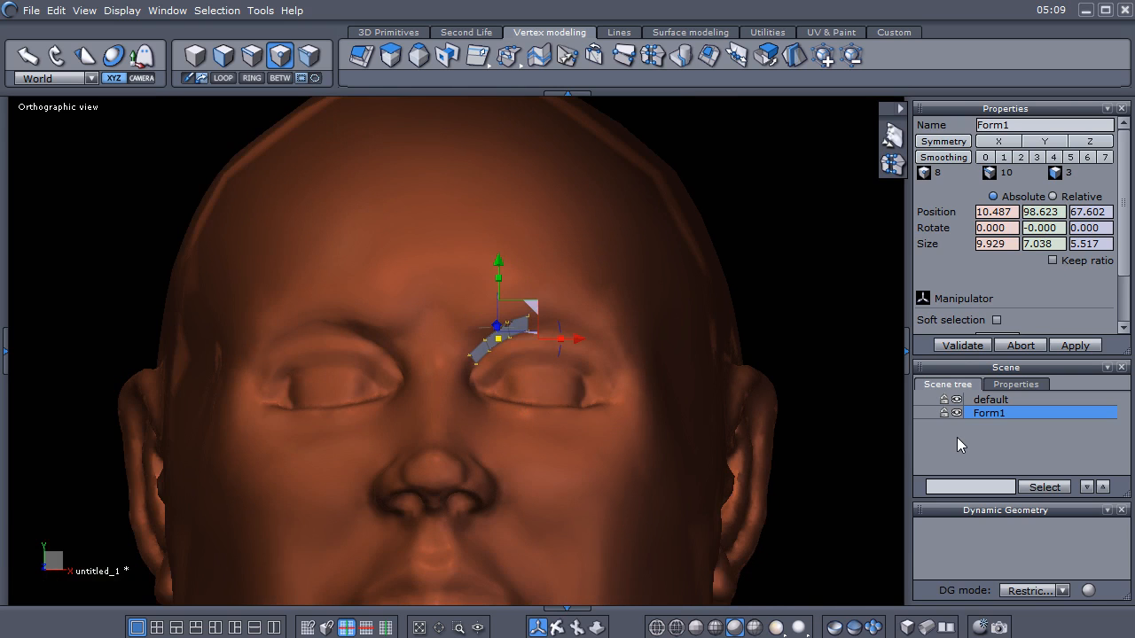
pyautogui.doubleClick(987, 413)
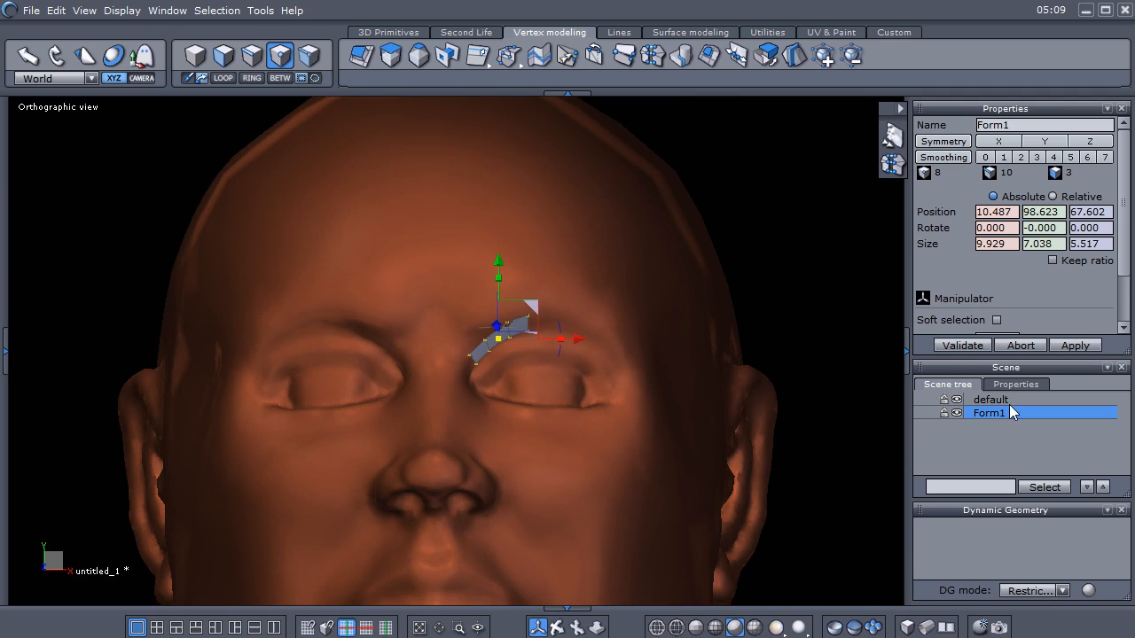
pyautogui.moveTo(1005, 412)
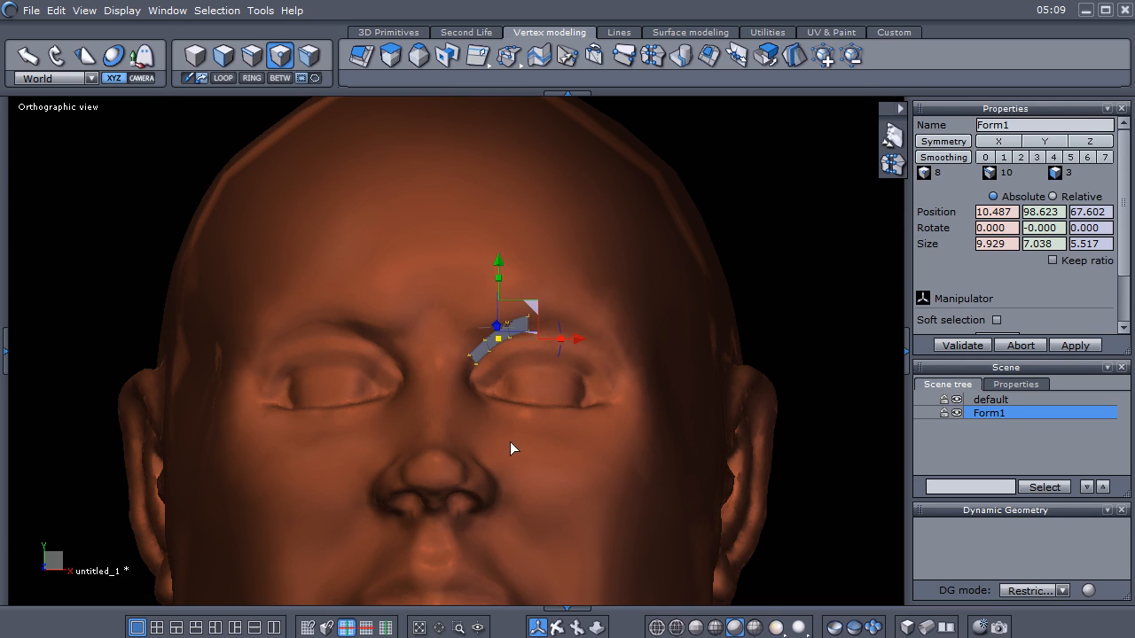
pyautogui.moveTo(532, 449)
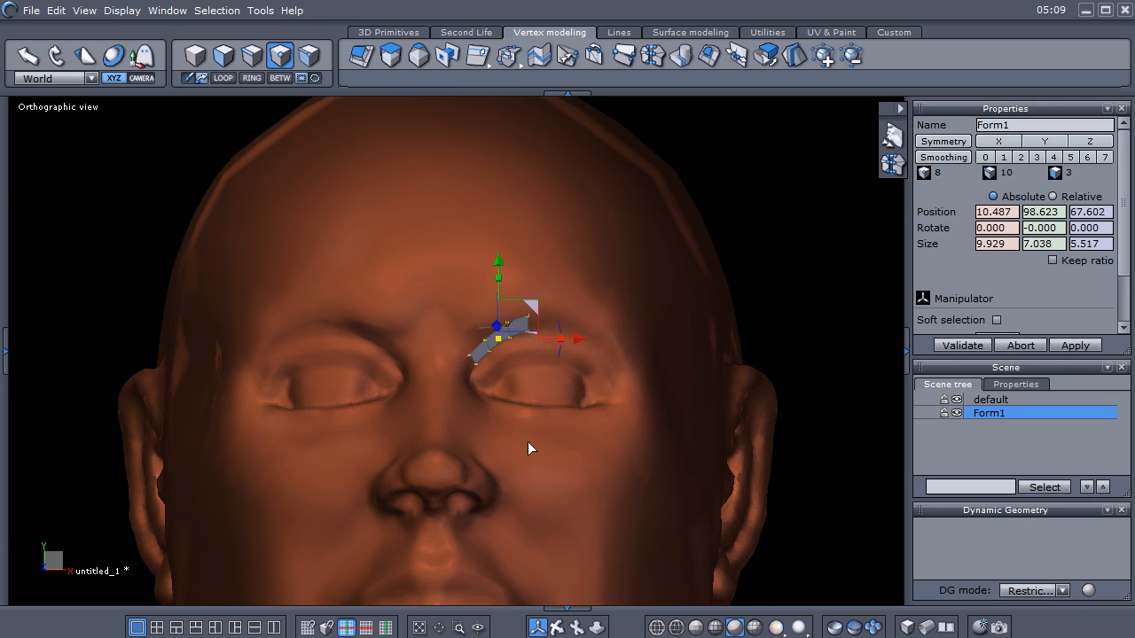
pyautogui.moveTo(483, 397)
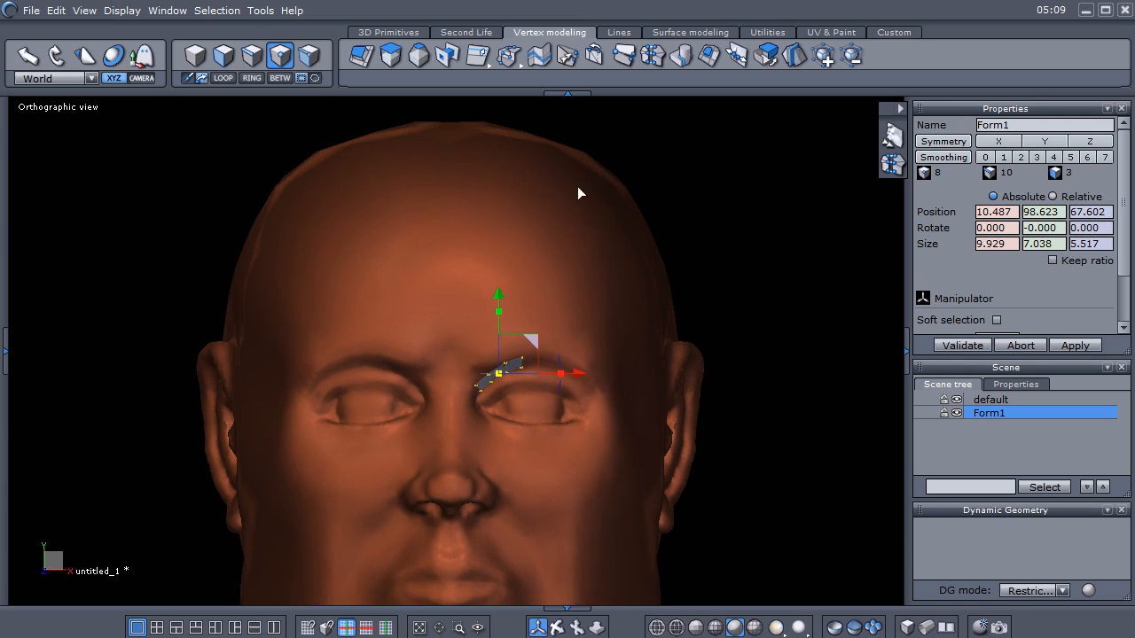
pyautogui.moveTo(628, 93)
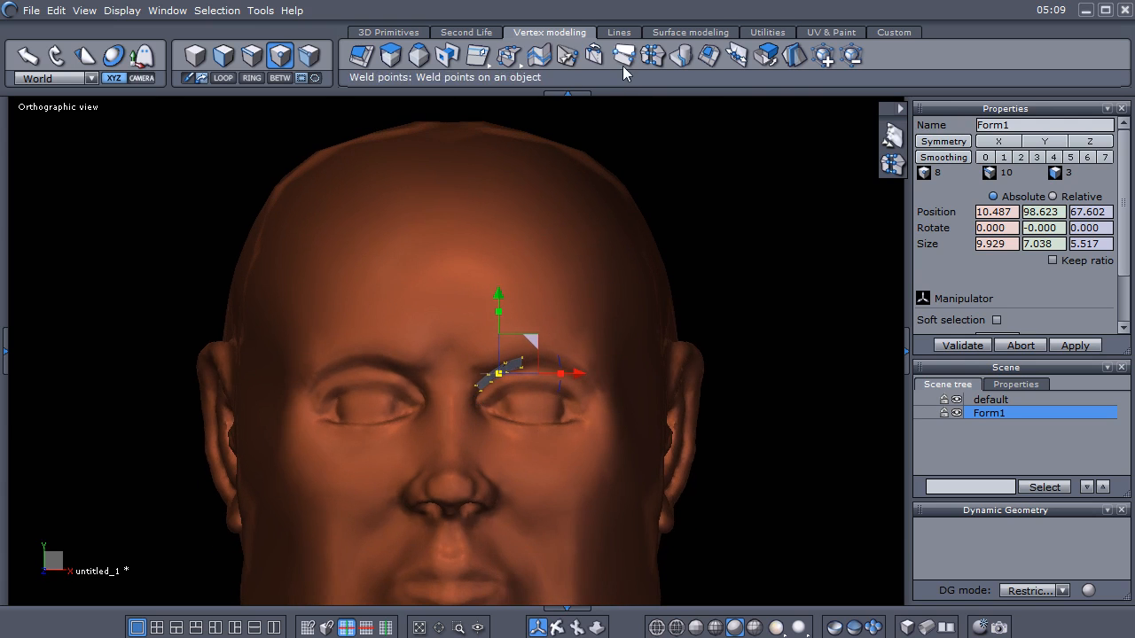
pyautogui.moveTo(517, 57)
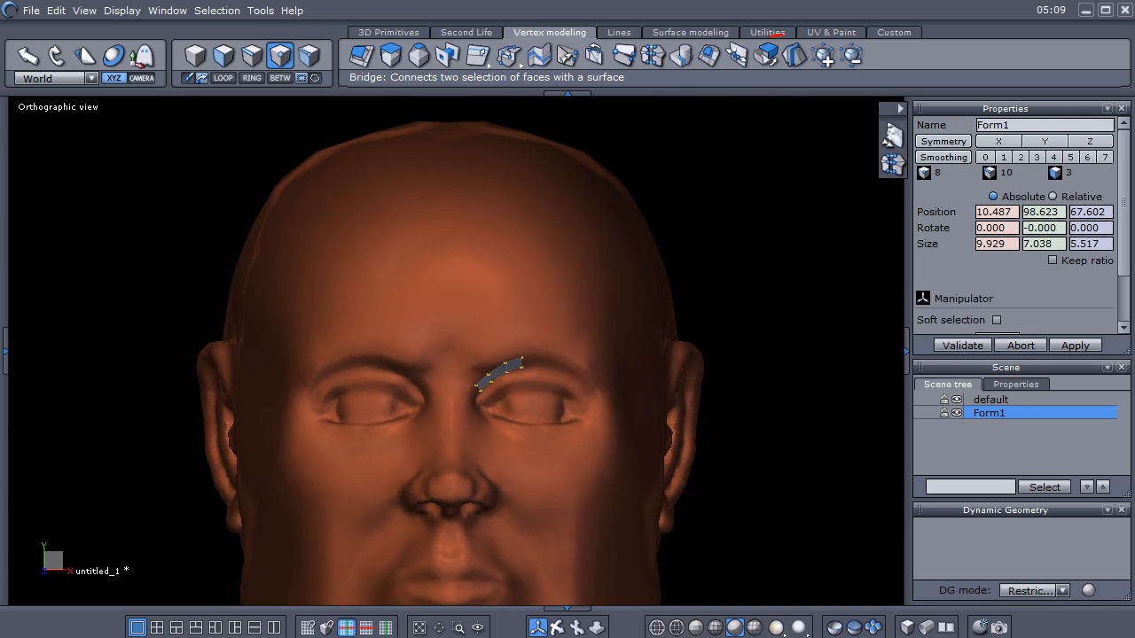
pyautogui.click(769, 56)
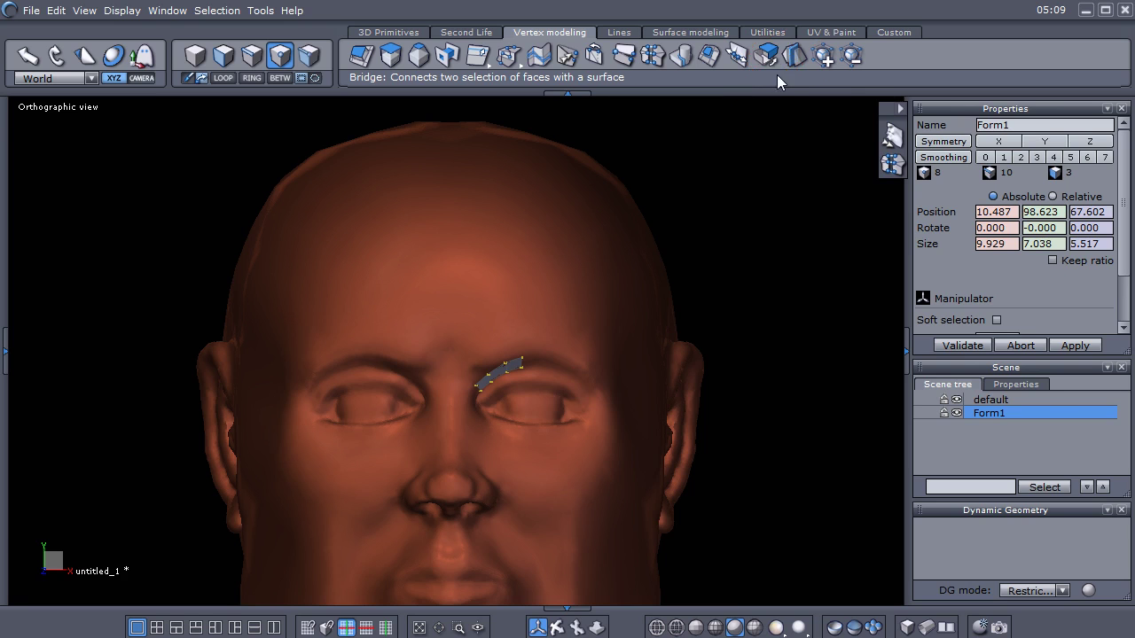
pyautogui.moveTo(768, 56)
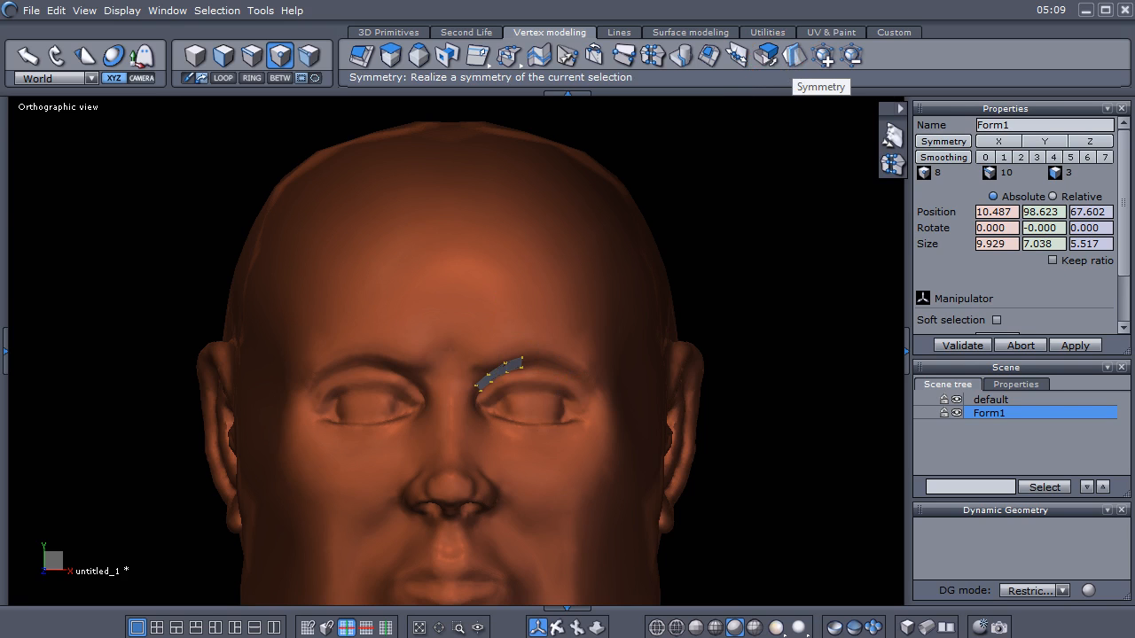
# - Start a Symmetry clone of the brow strip, mirroring about the centre of symmetry
pyautogui.click(799, 57)
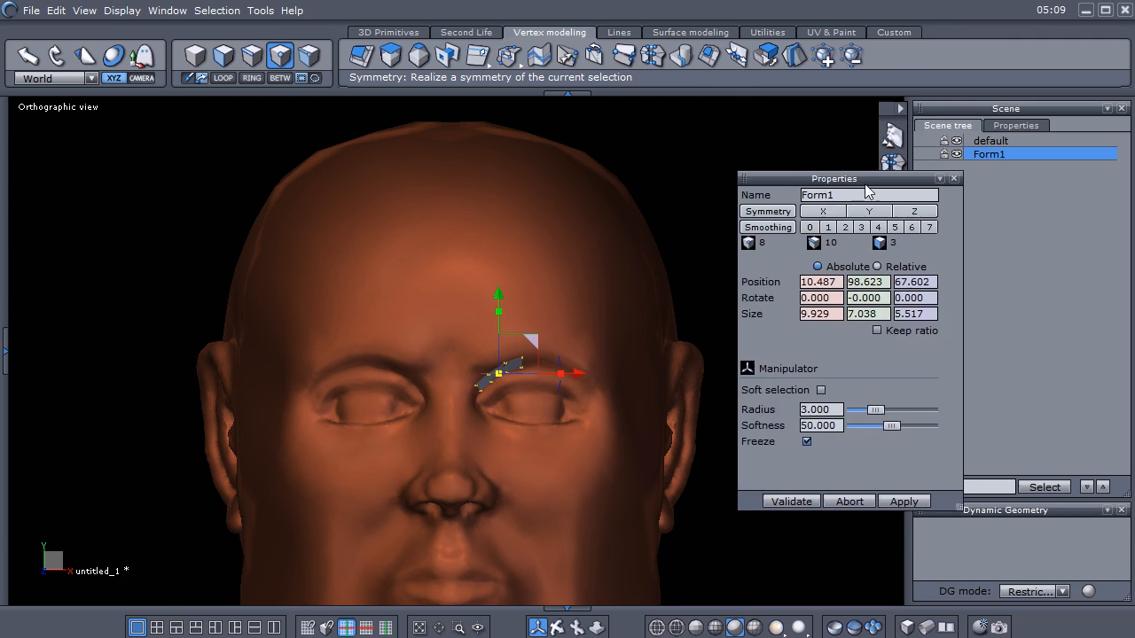
pyautogui.moveTo(833, 178); pyautogui.dragTo(800, 211)
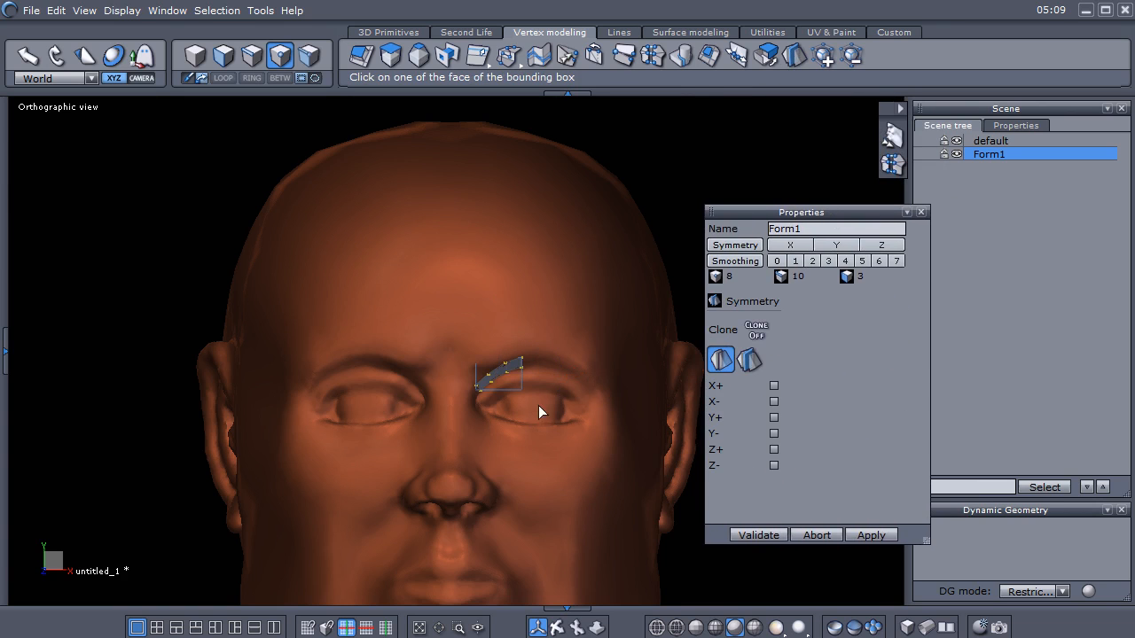
pyautogui.moveTo(758, 333)
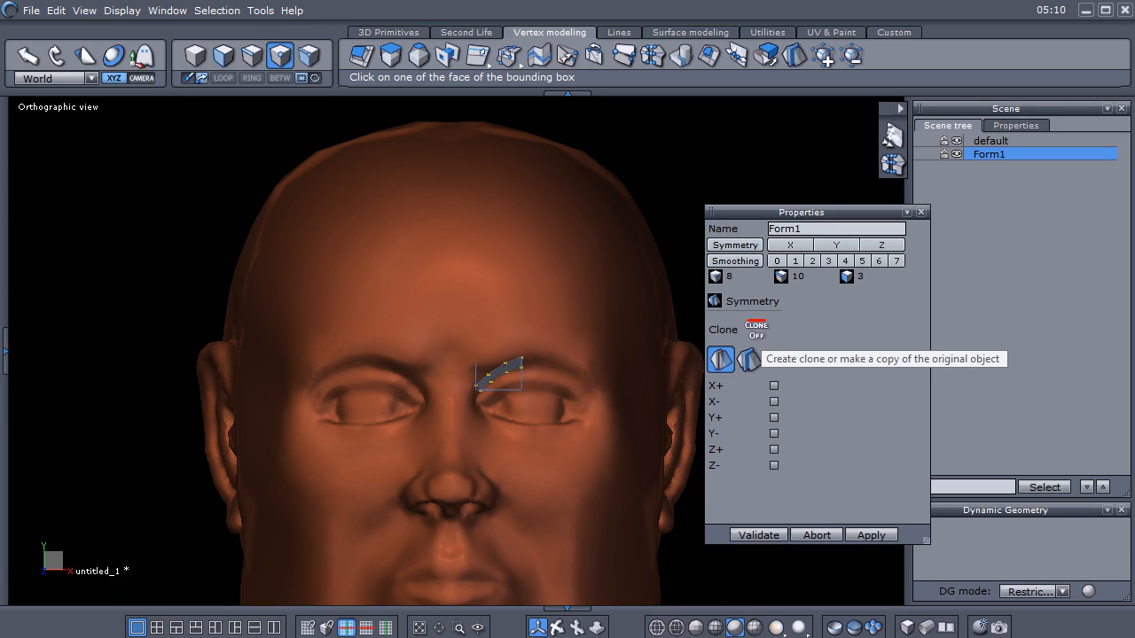
pyautogui.moveTo(762, 341)
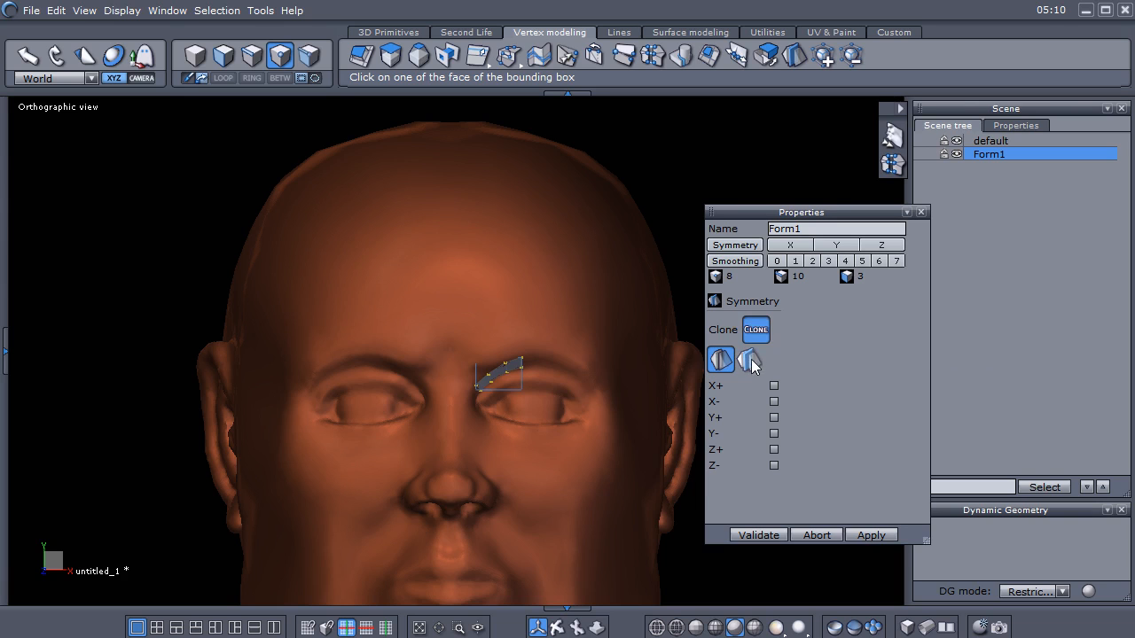
pyautogui.moveTo(751, 362)
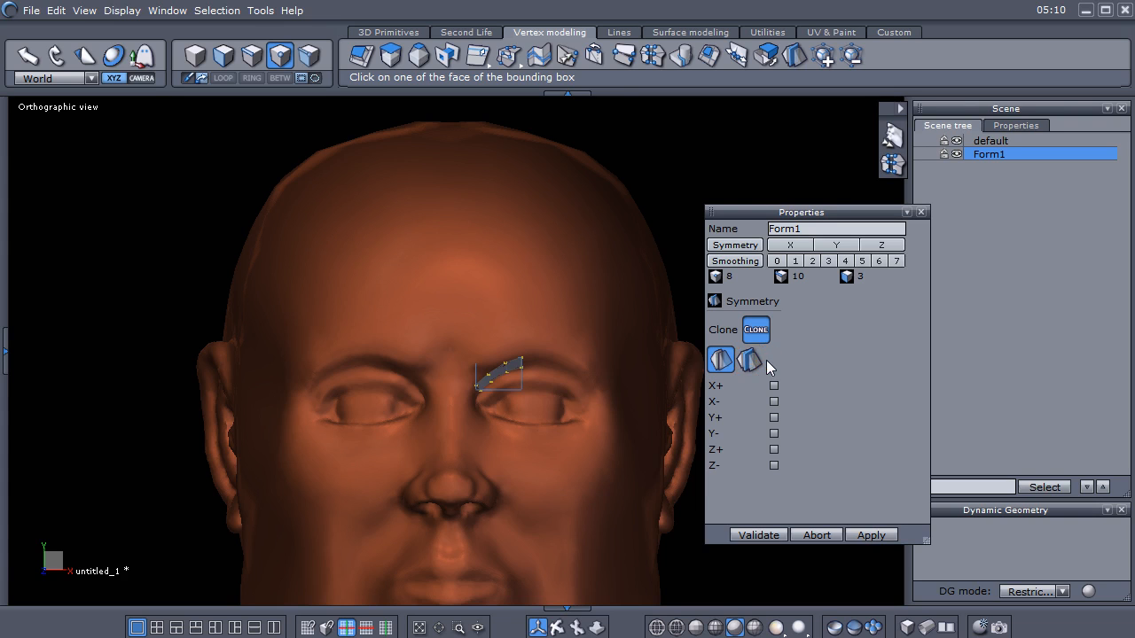
pyautogui.moveTo(751, 360)
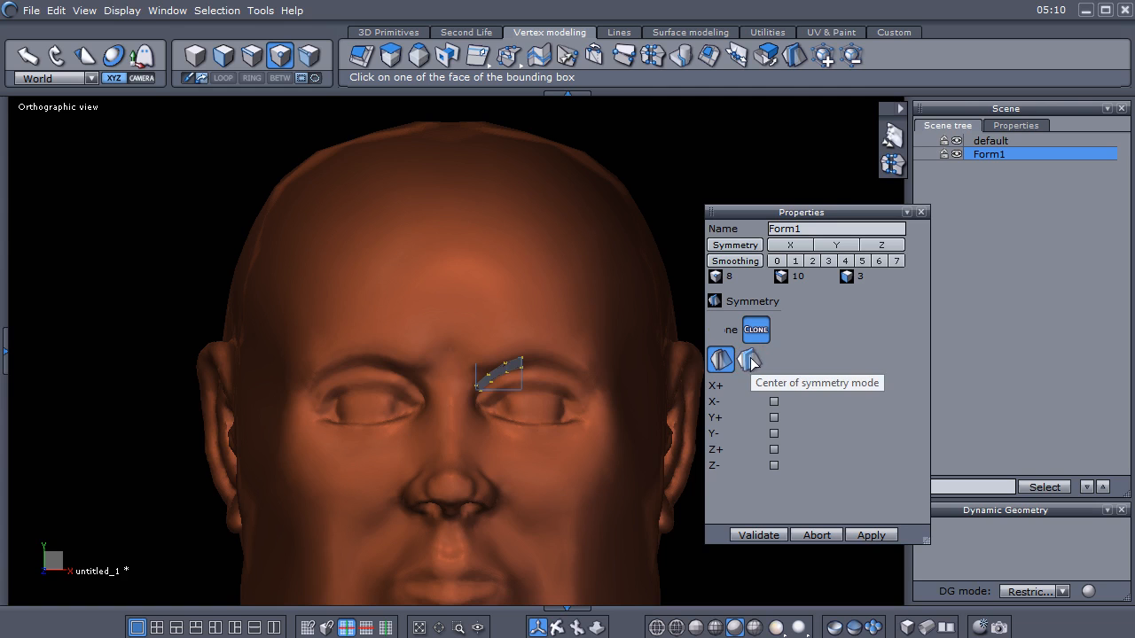
pyautogui.click(749, 359)
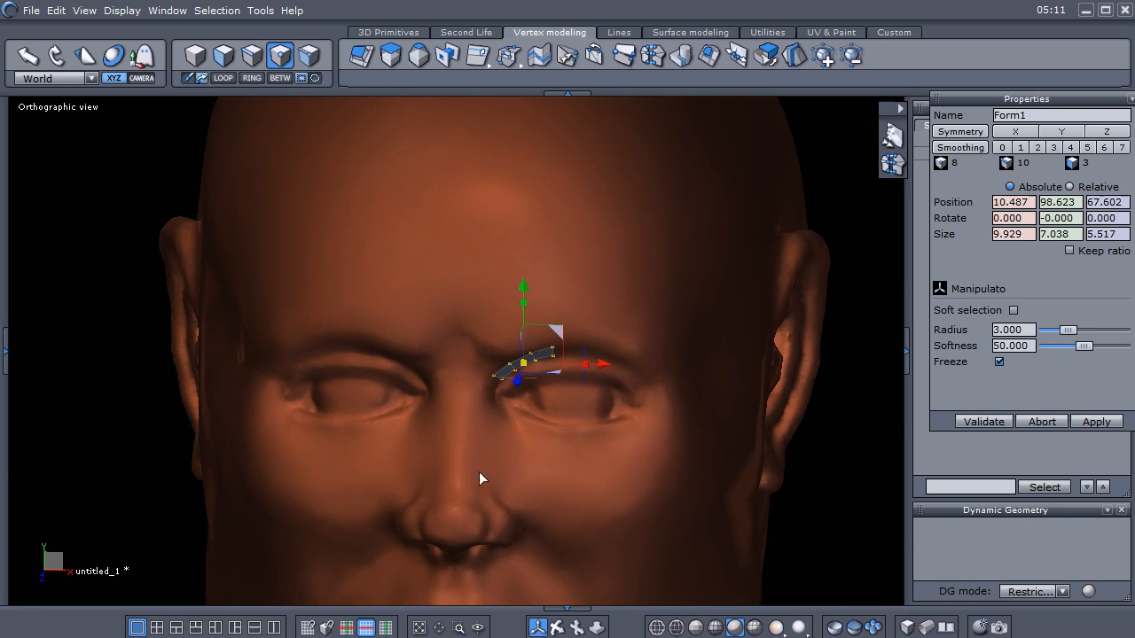
pyautogui.moveTo(796, 55)
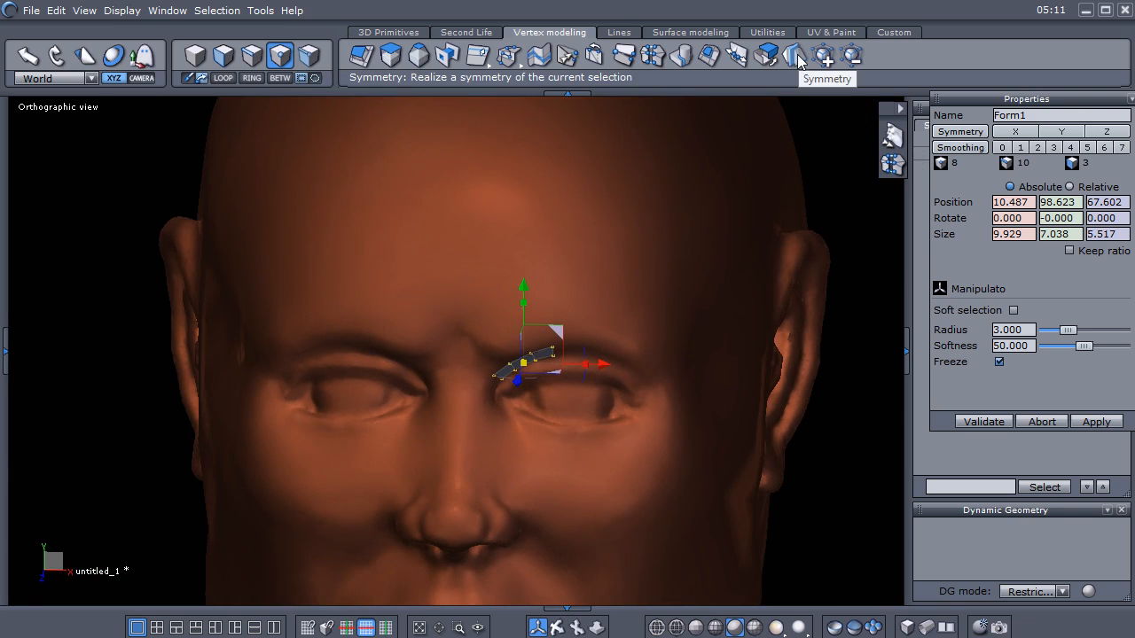
# - Mirror the brow strip onto the other eyebrow as a symmetry clone, creating a second Form1
pyautogui.click(794, 56)
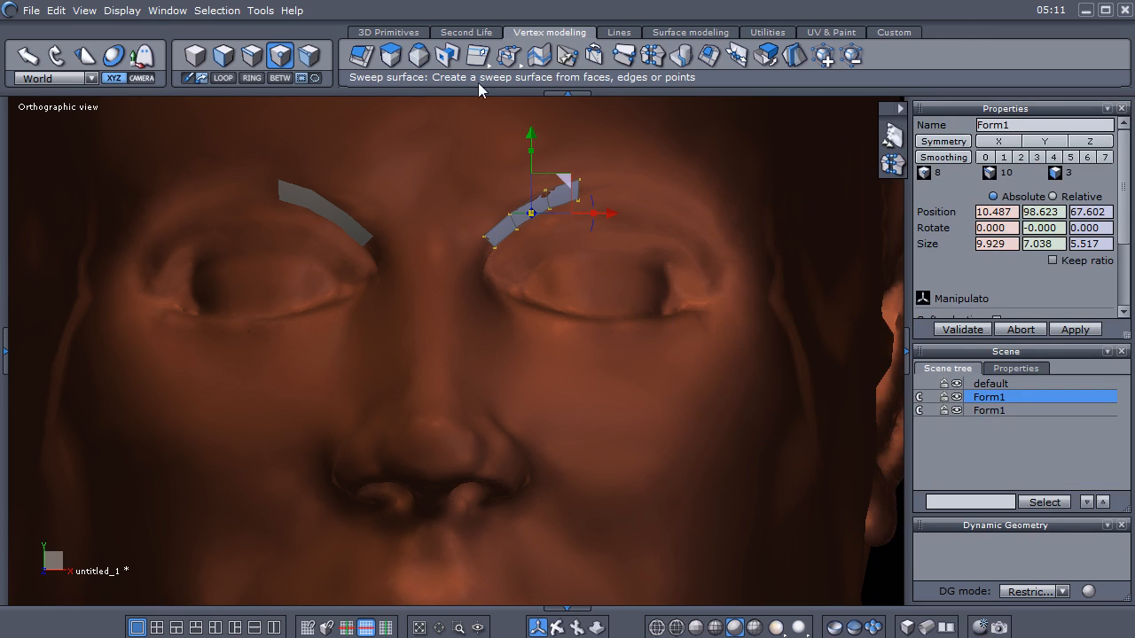
pyautogui.click(405, 32)
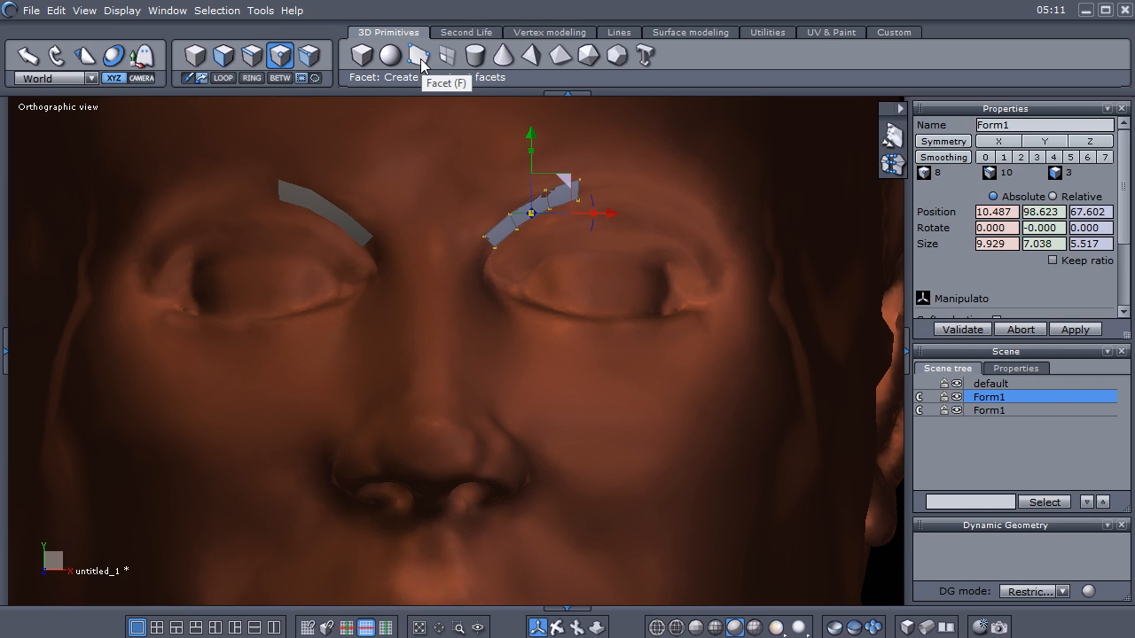
# - Draw a new four-corner facet past the strip's outer end, toward the temple
pyautogui.click(415, 55)
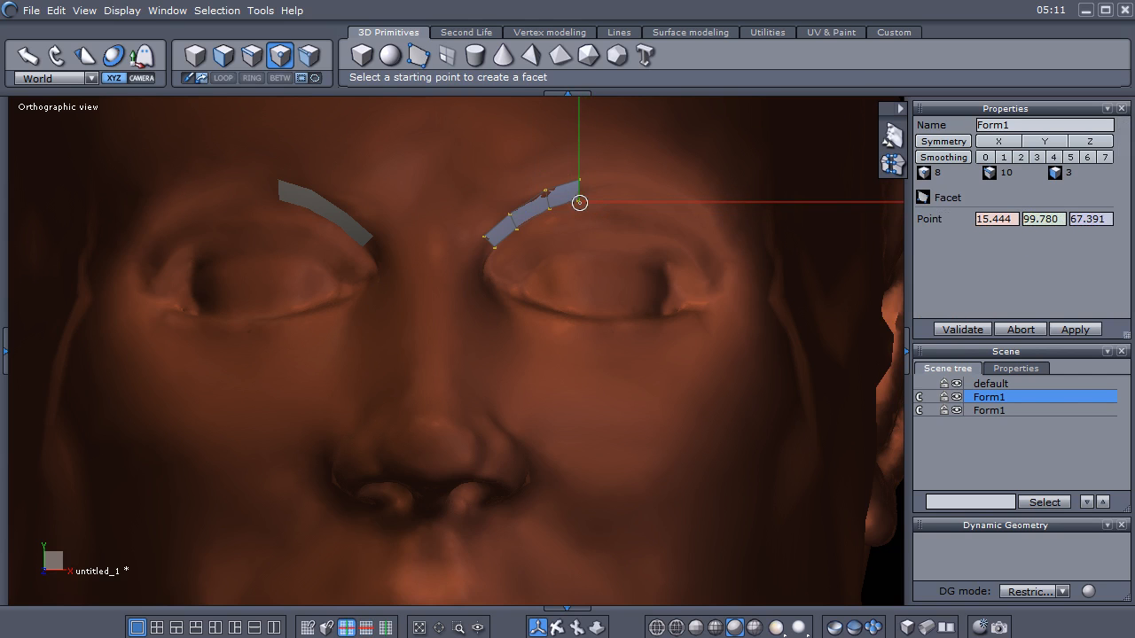
pyautogui.click(580, 202)
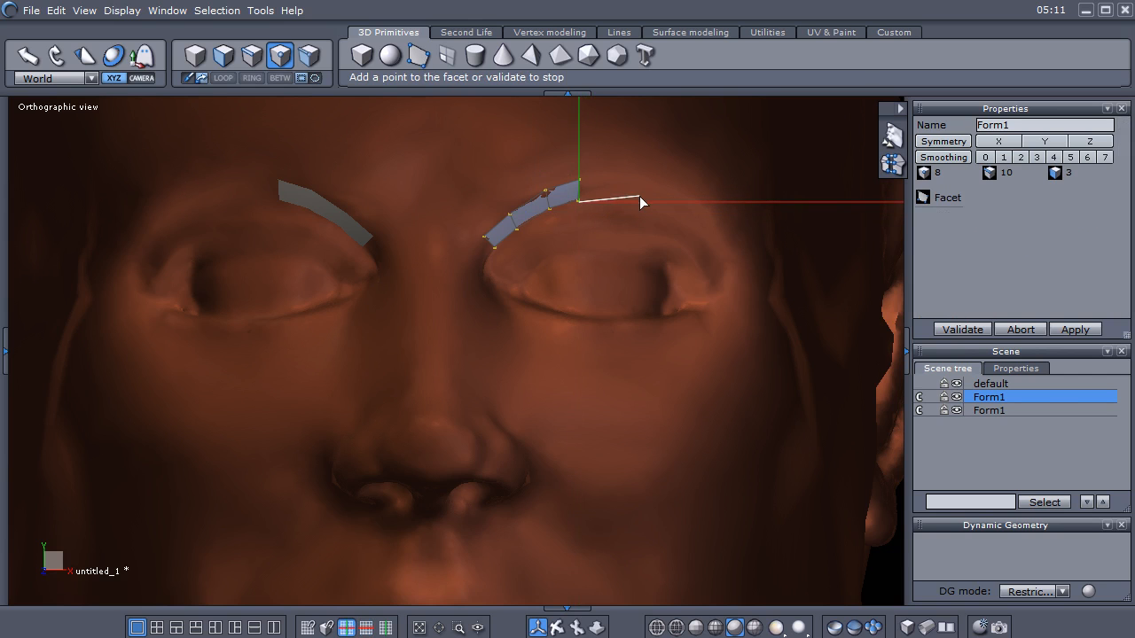
pyautogui.click(583, 182)
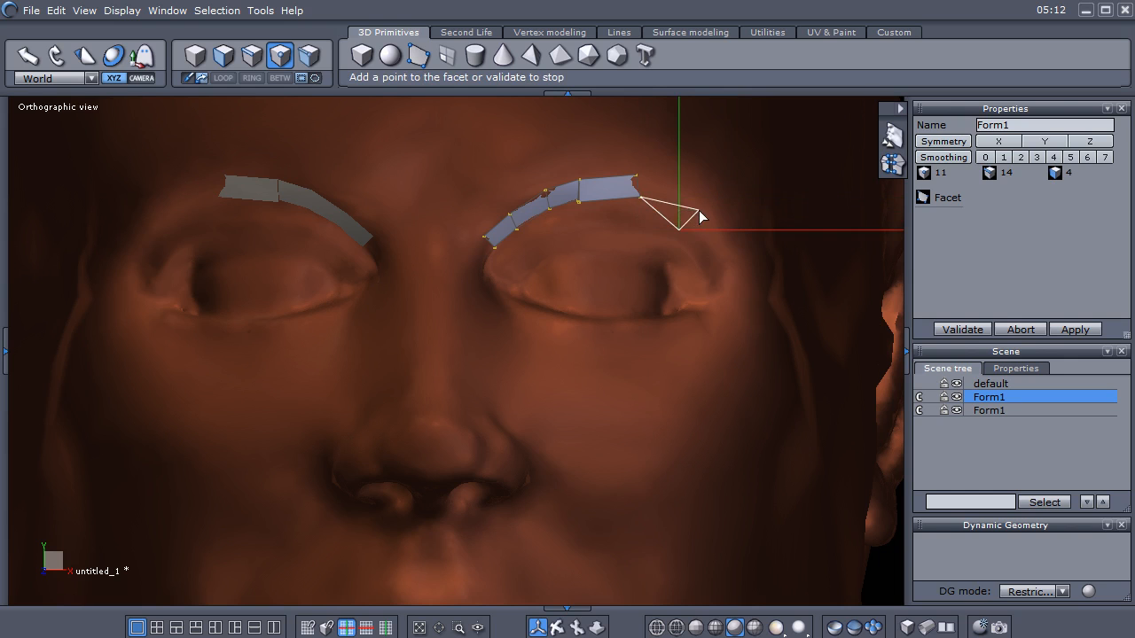
pyautogui.click(633, 183)
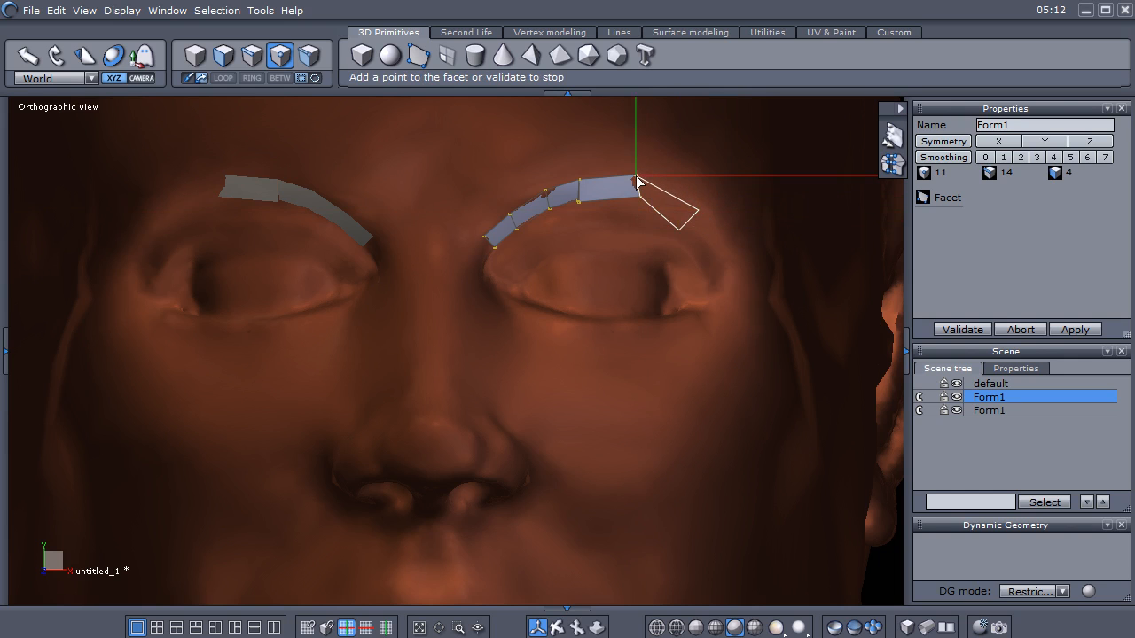
pyautogui.click(639, 181)
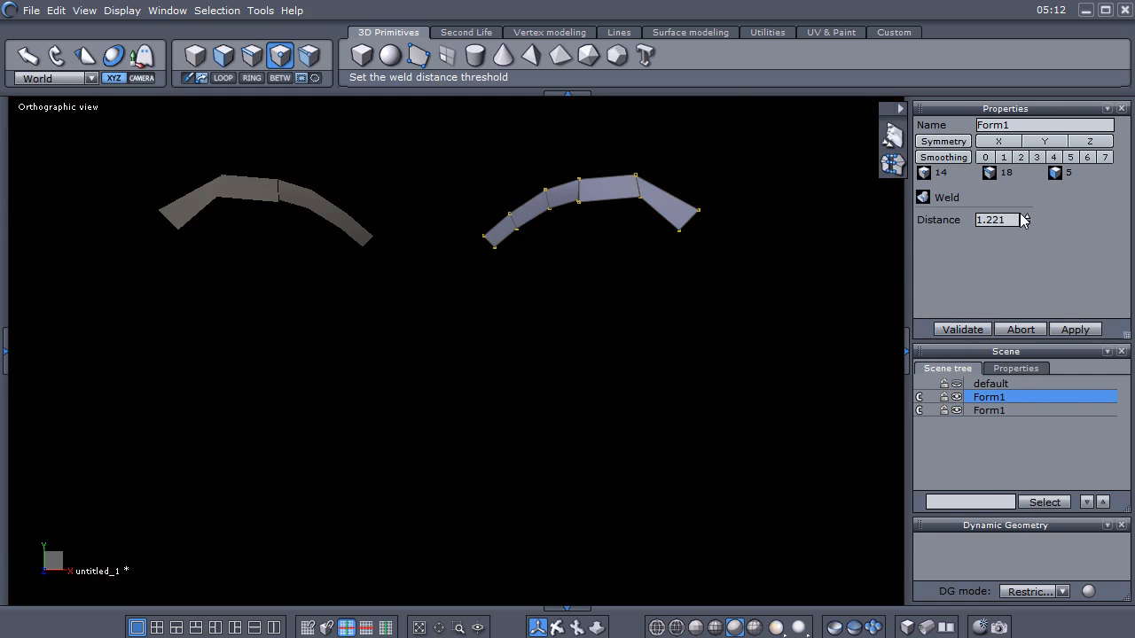
pyautogui.moveTo(1013, 237)
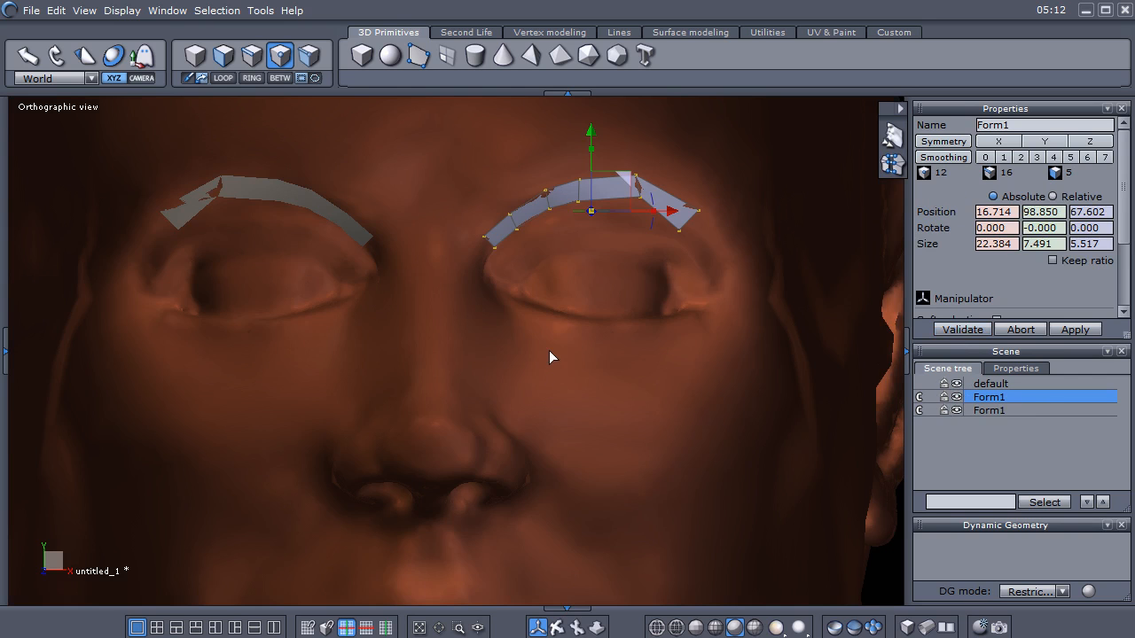
pyautogui.moveTo(556, 345)
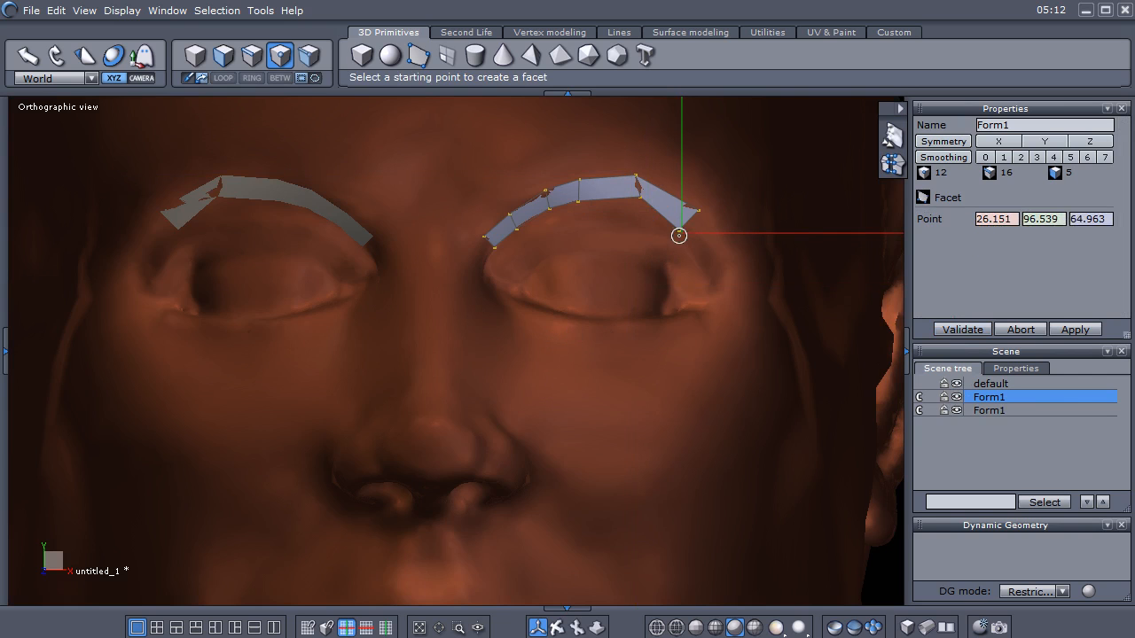
# - Start a new facet at the welded strip's outer tip
pyautogui.click(678, 235)
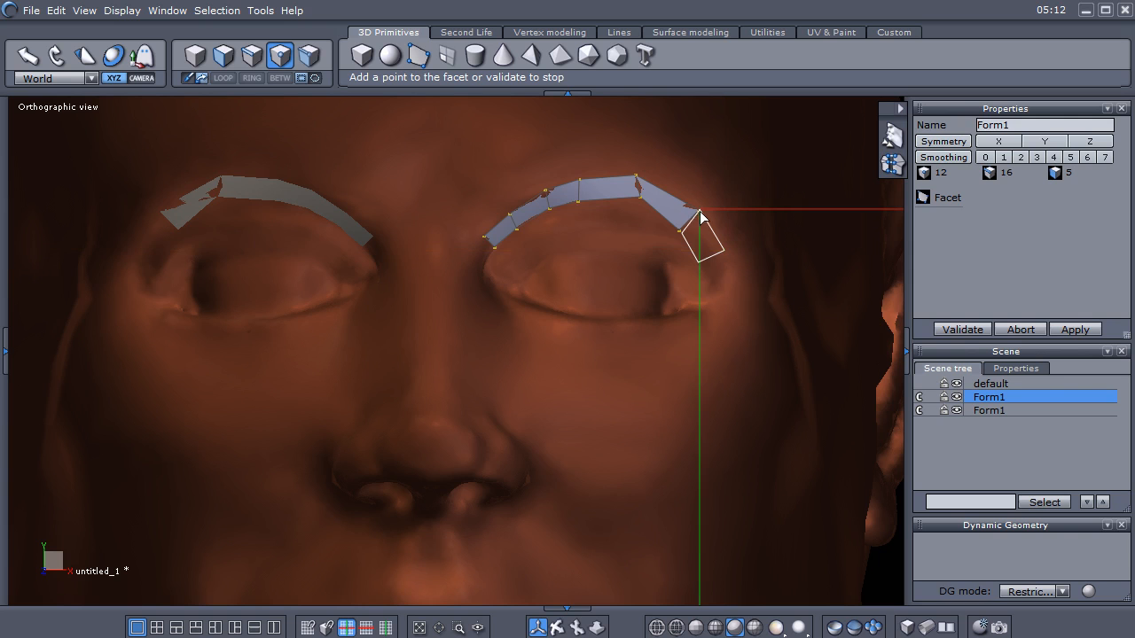
# - Add facets down the eye's outer side and start new ones below the eye's inner corner
pyautogui.click(700, 220)
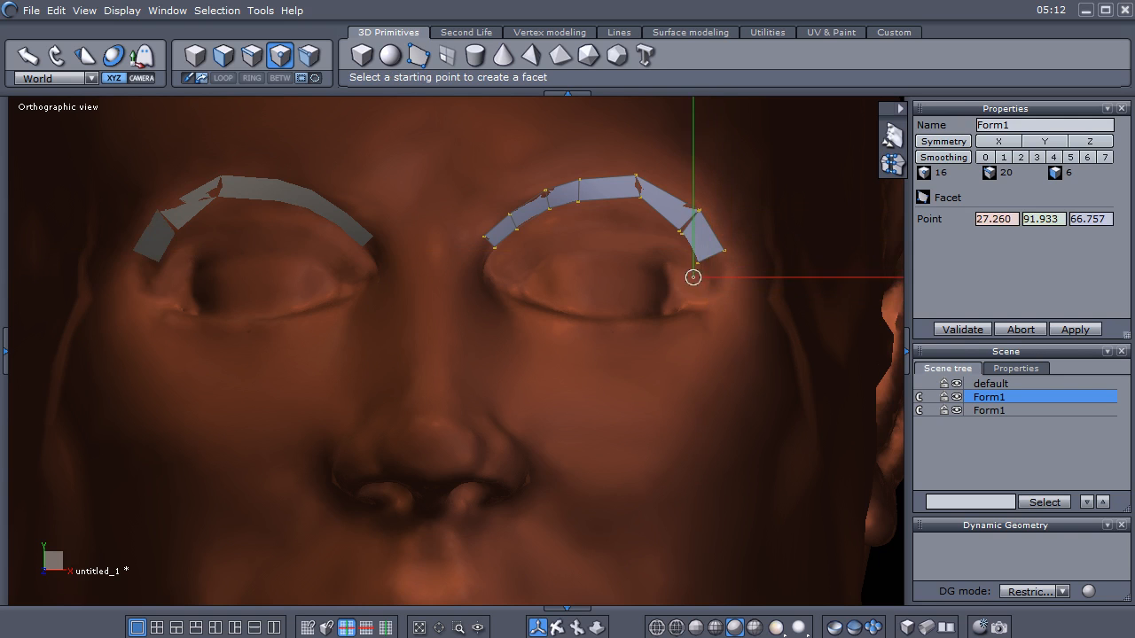
pyautogui.click(692, 278)
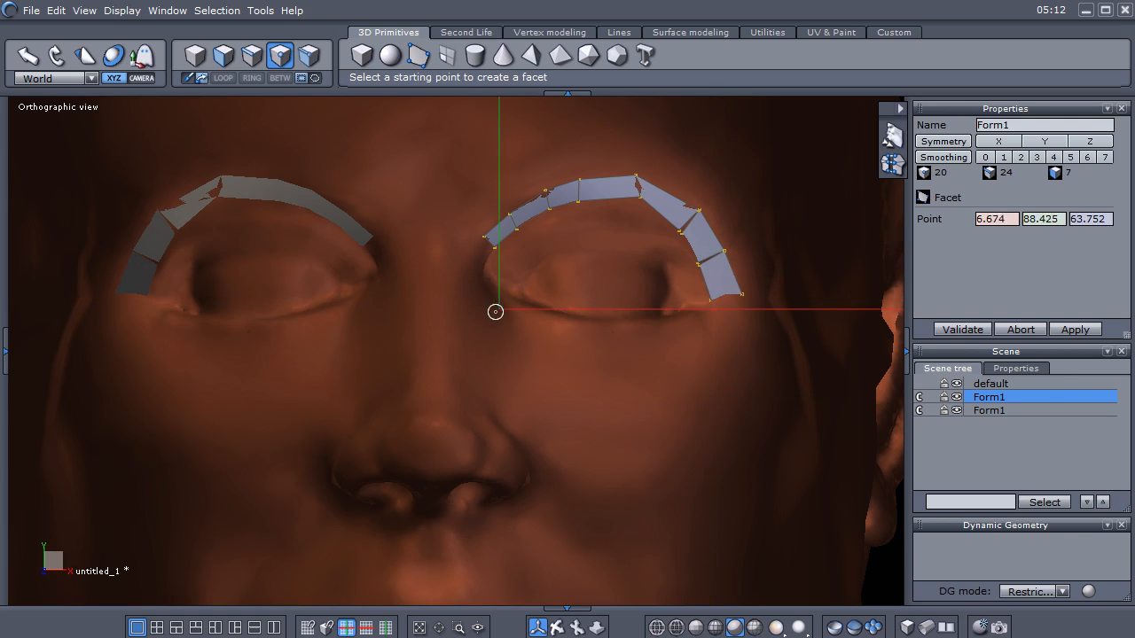
pyautogui.click(497, 310)
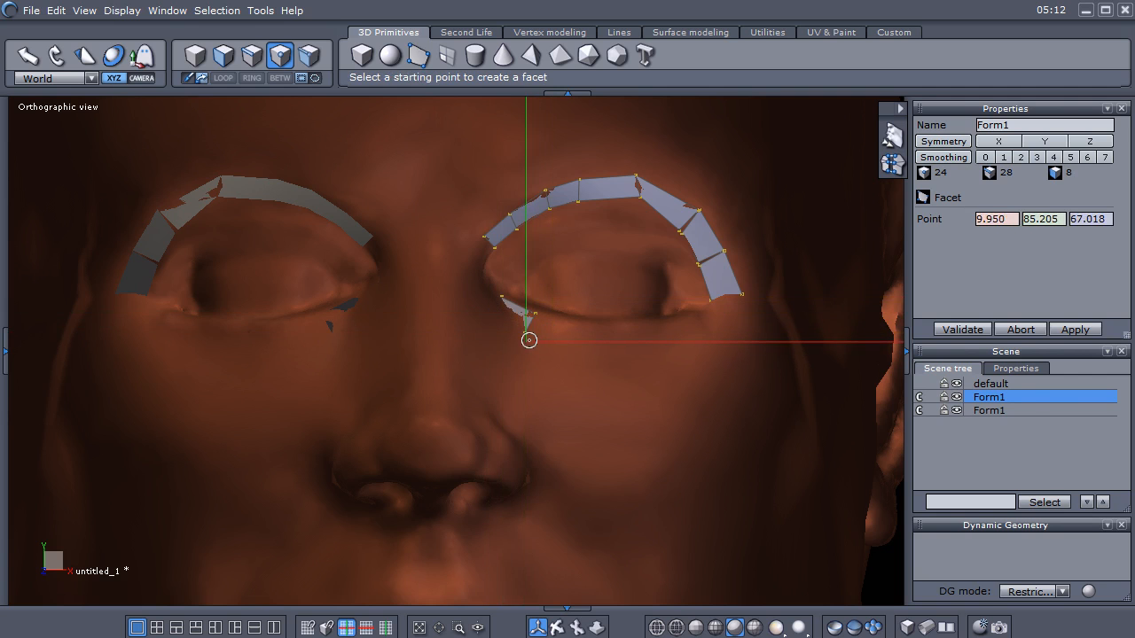
pyautogui.click(530, 340)
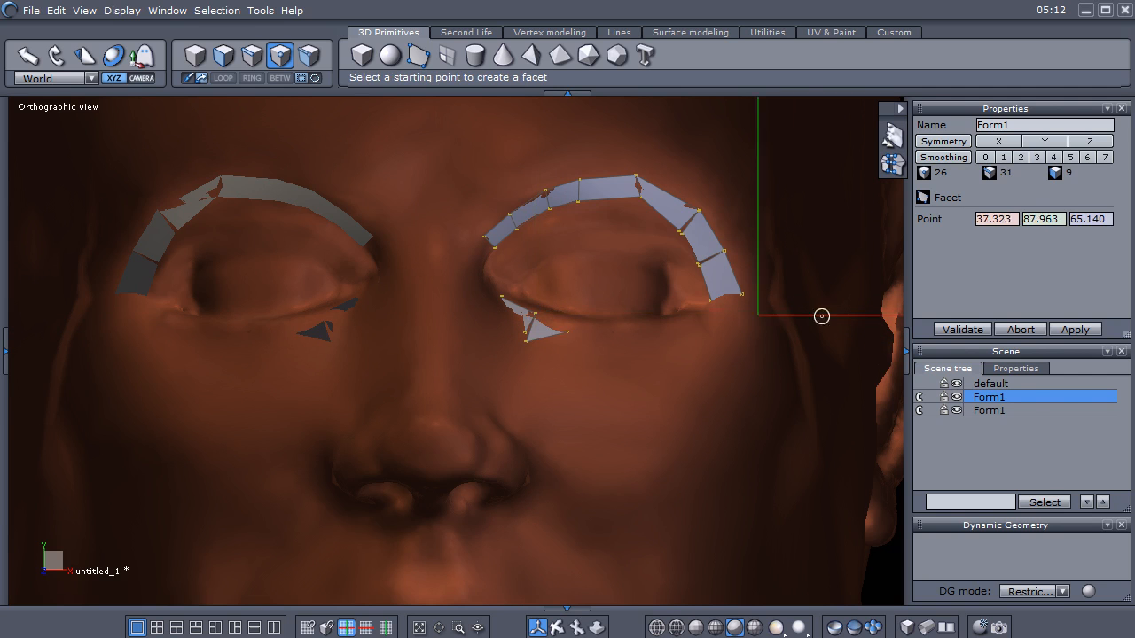
pyautogui.moveTo(822, 316); pyautogui.dragTo(785, 348)
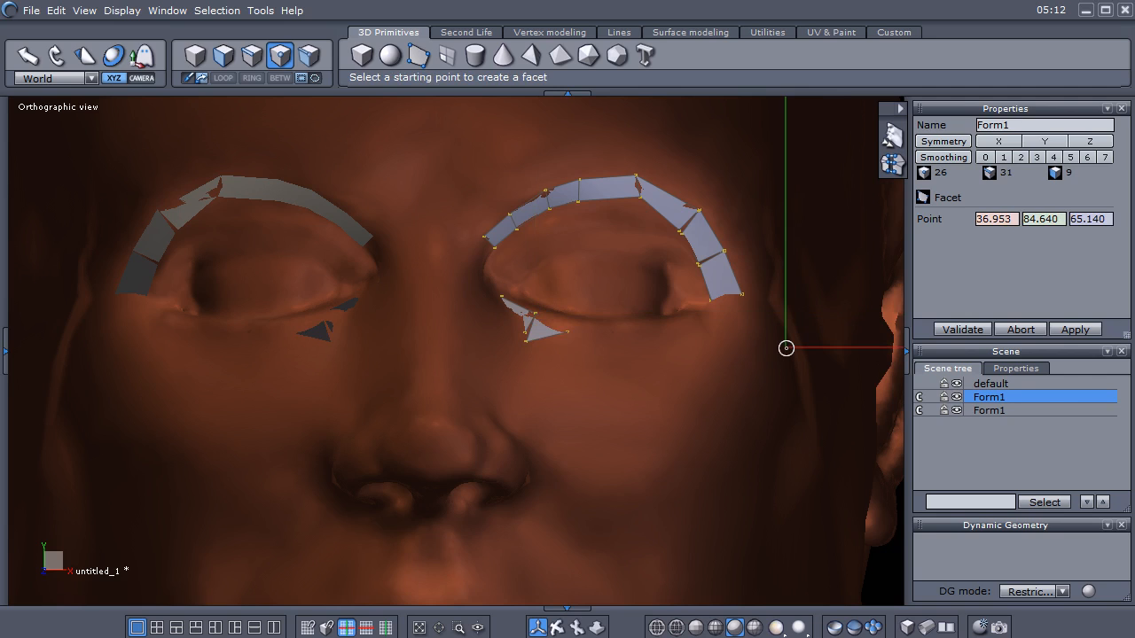